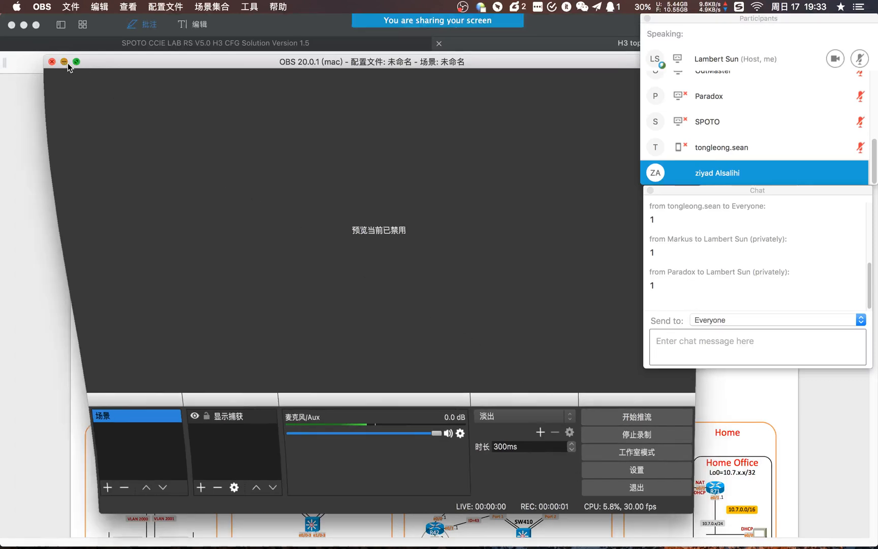
Minimize the OBS window so the H3 CFG Solution title page shows in PDF Expert
left_click(63, 61)
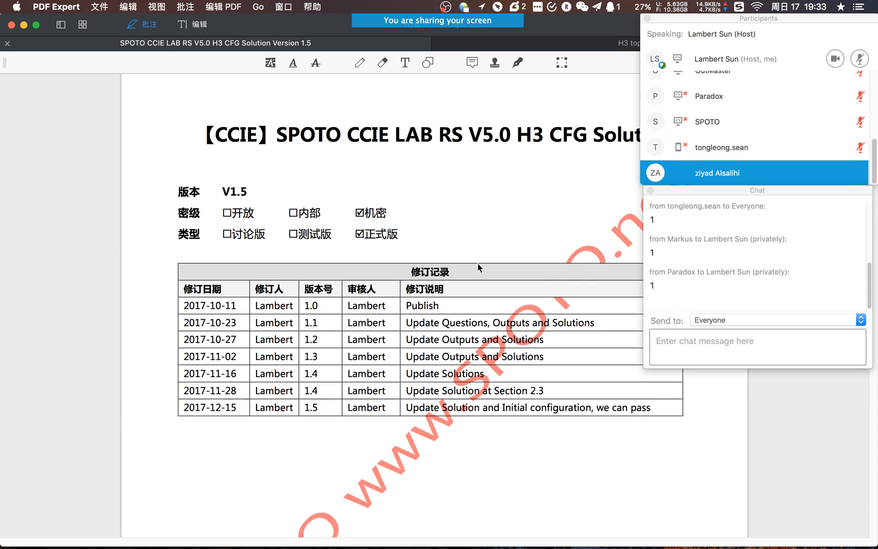
mouse_move(465, 250)
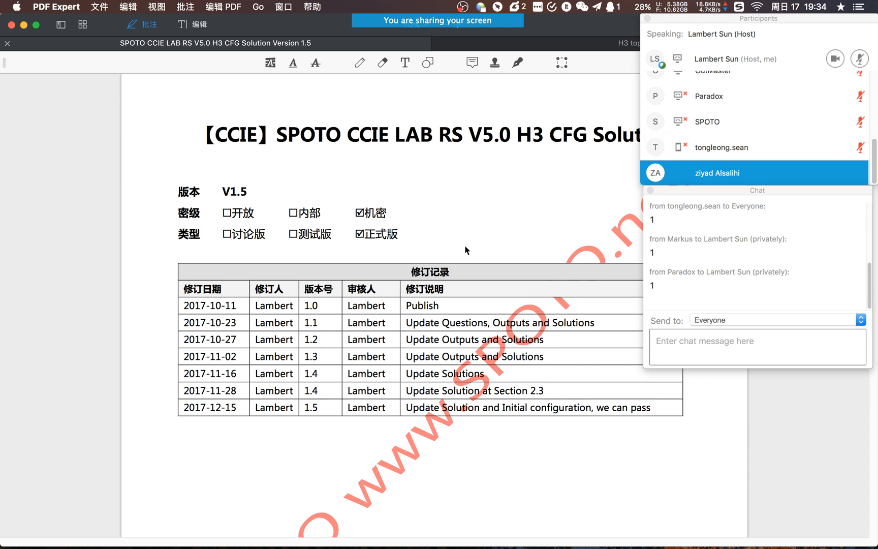
mouse_move(562, 181)
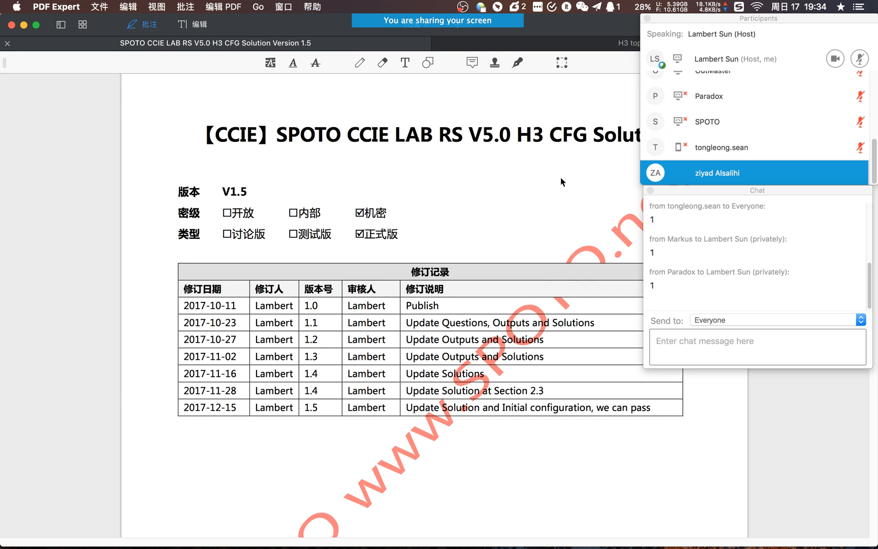
Scroll past the Contents page down to the Section 1.1: LAN Access heading on page 3
scroll("down", 3)
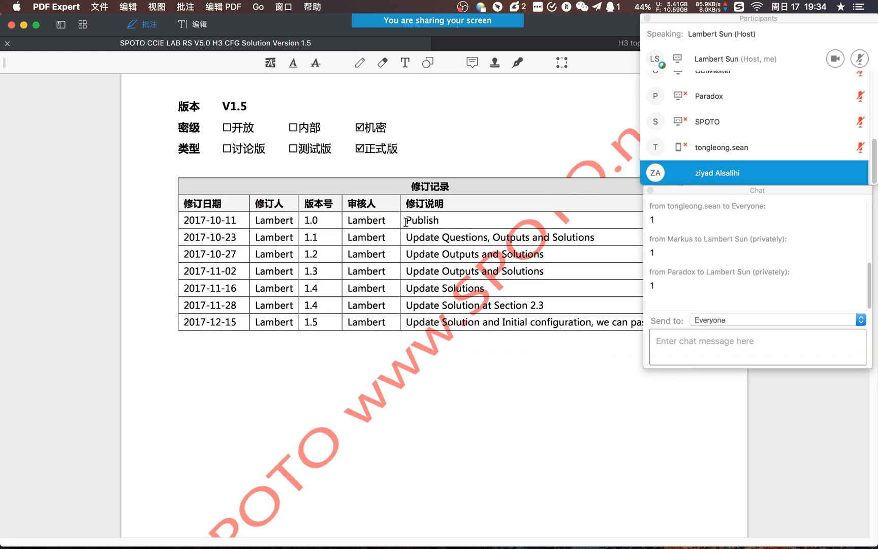
scroll("down", 3)
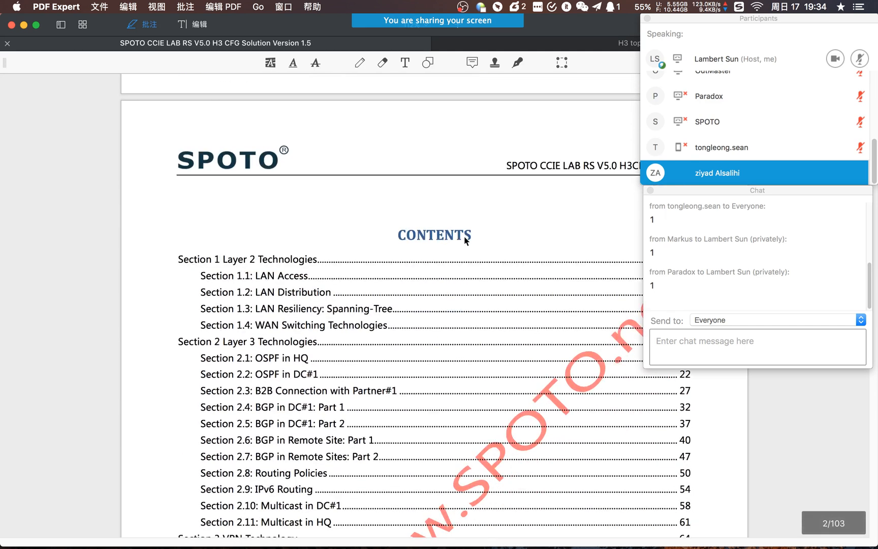
scroll("down", 3)
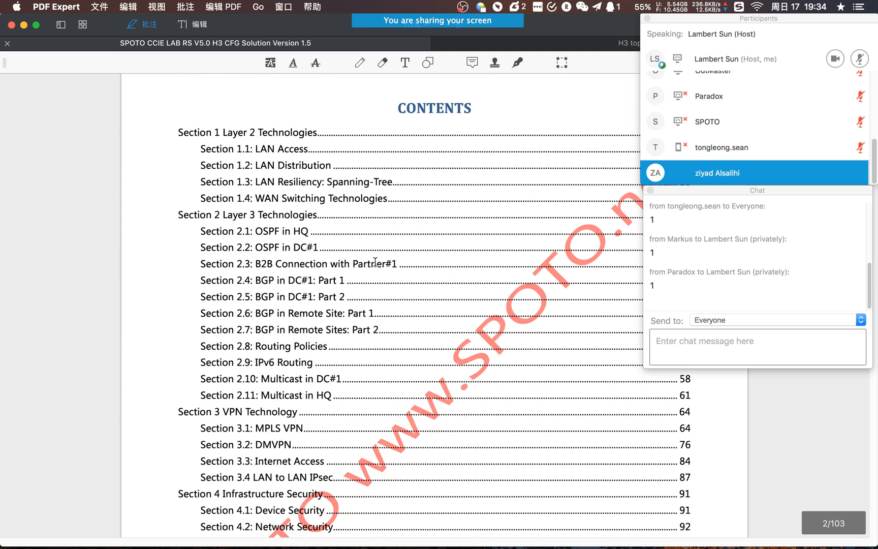
scroll("down", 3)
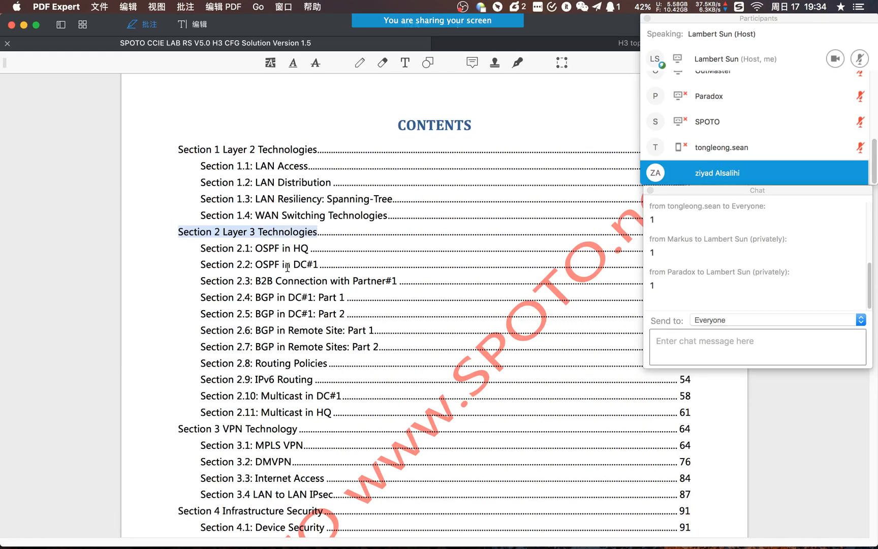
scroll("down", 3)
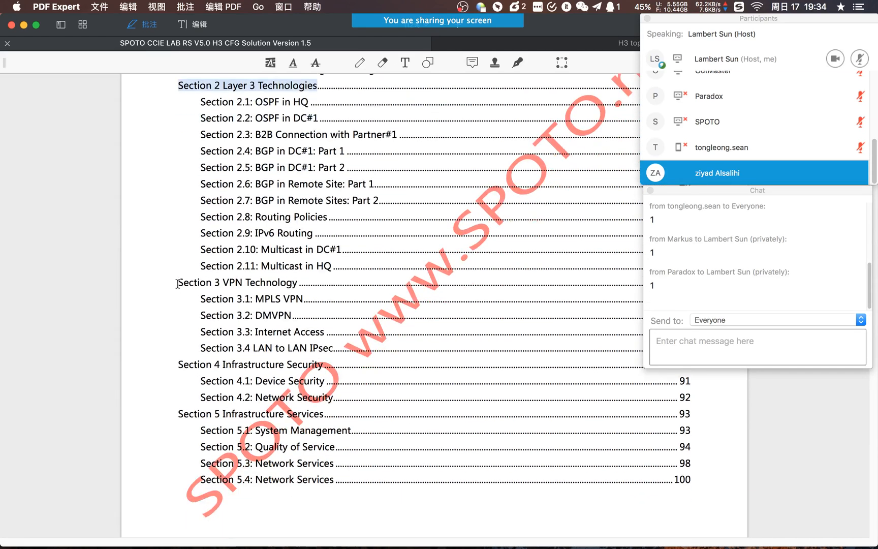
scroll("down", 3)
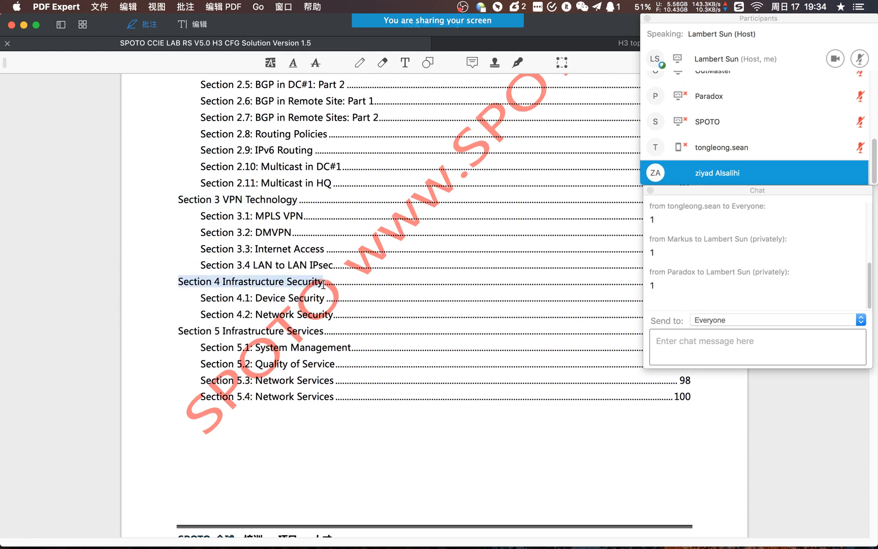
scroll("down", 3)
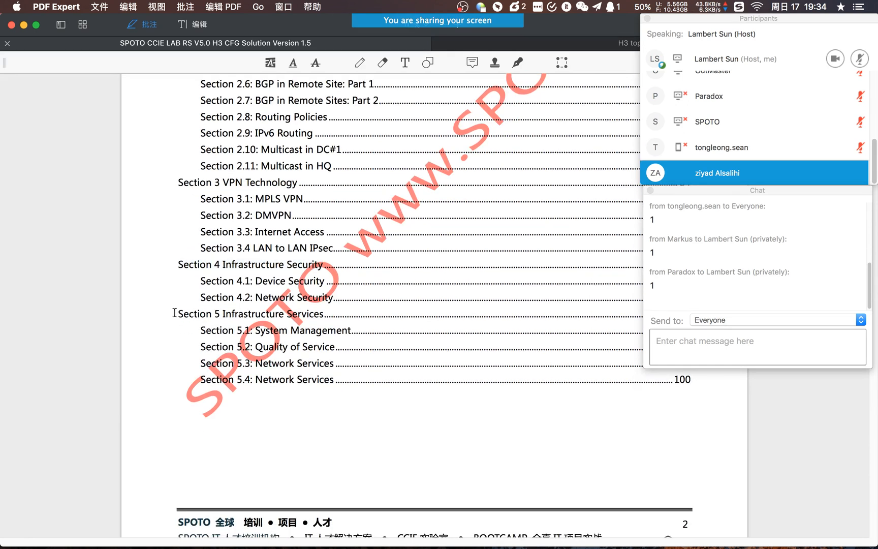
scroll("down", 3)
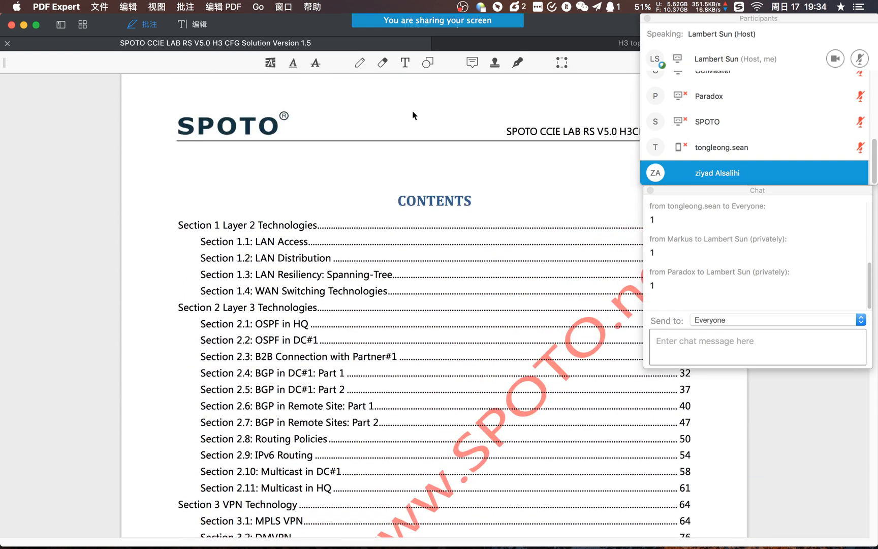
scroll("down", 3)
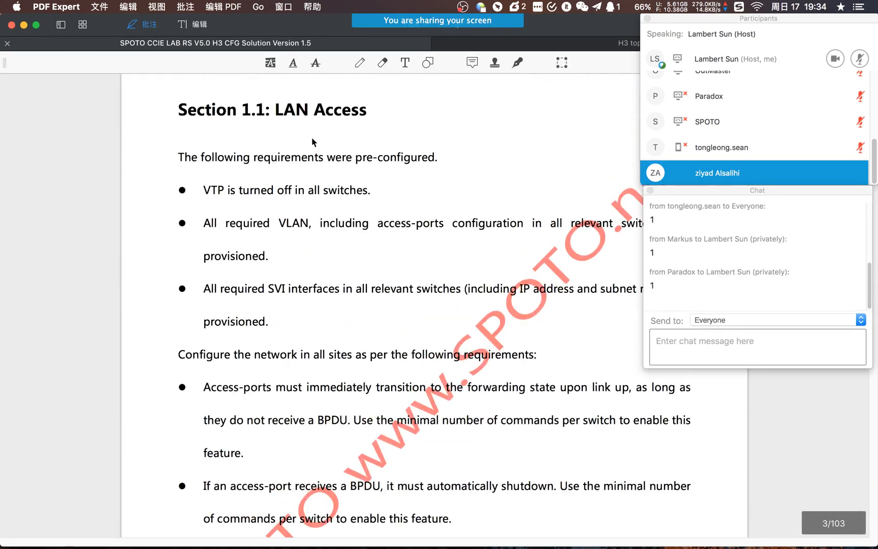
Select the VLAN requirement phrases at the start of Section 1.1 while reading down
double_click(319, 110)
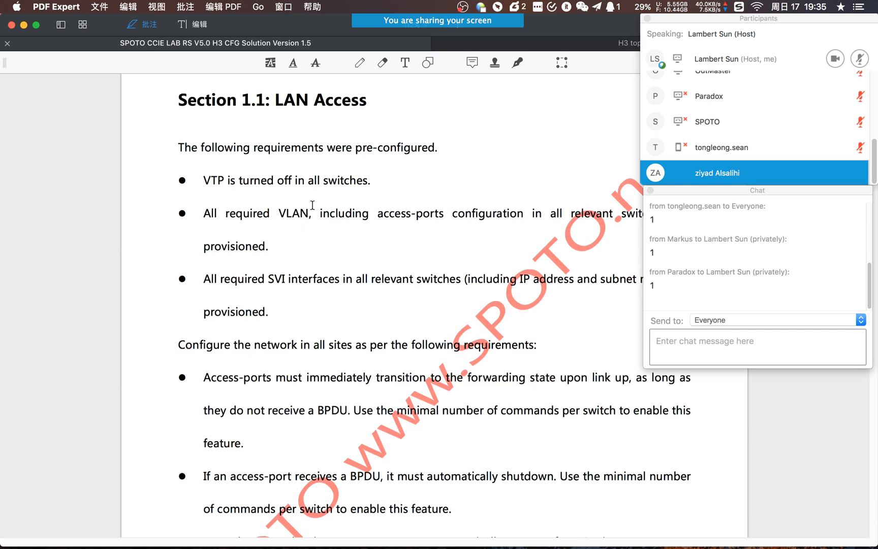
left_click_drag(204, 213, 337, 213)
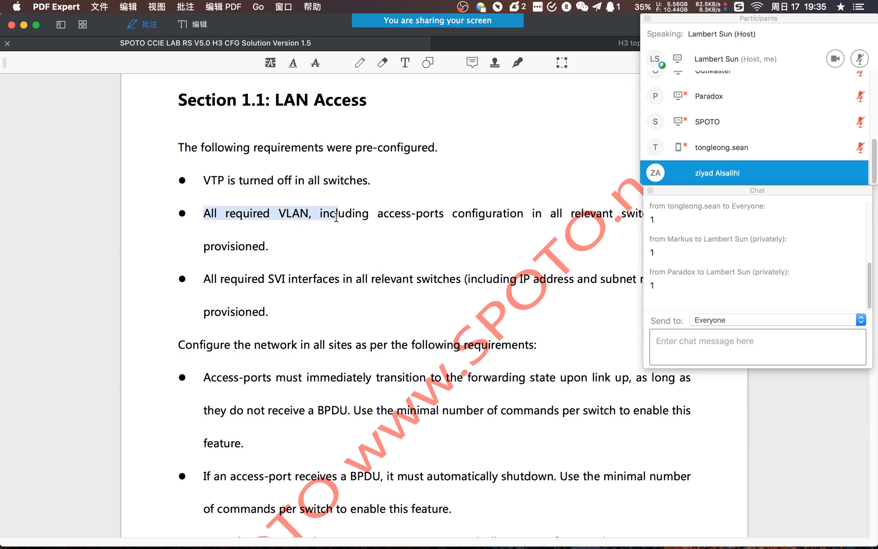
left_click_drag(330, 213, 507, 213)
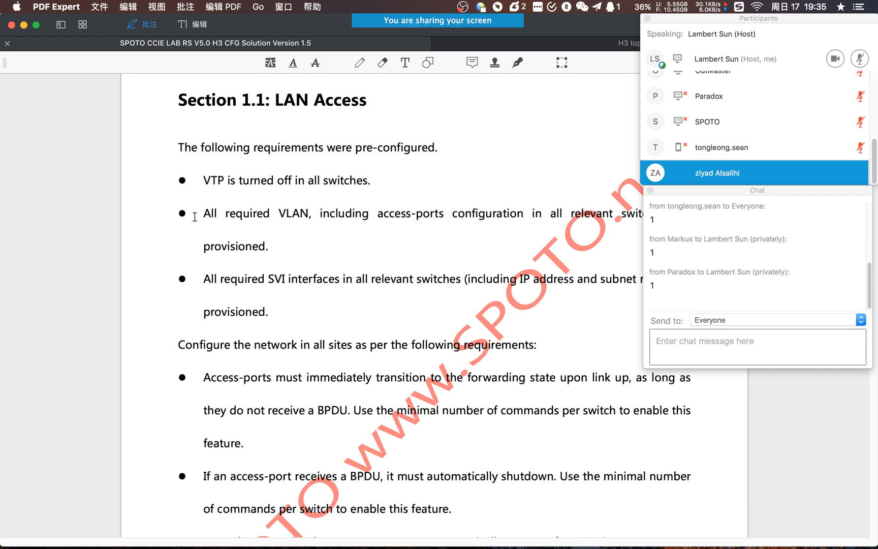
scroll("down", 3)
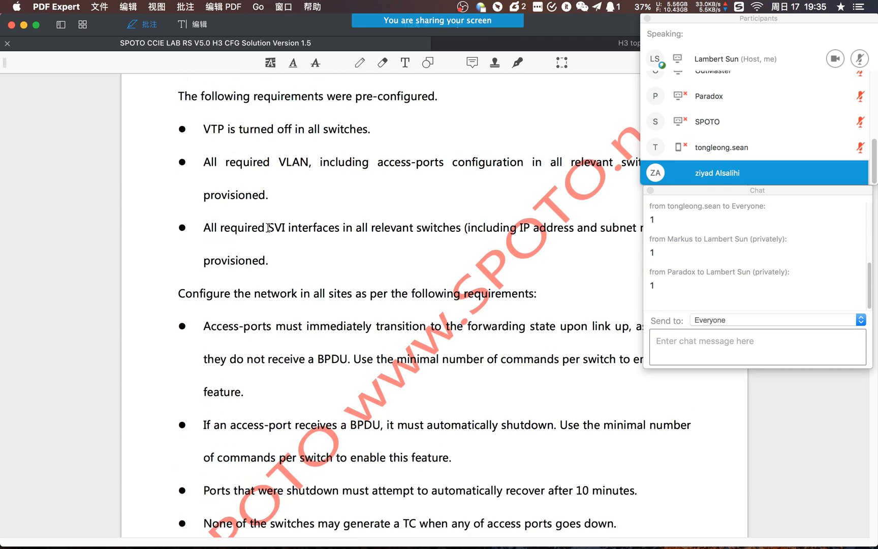
left_click_drag(267, 228, 458, 228)
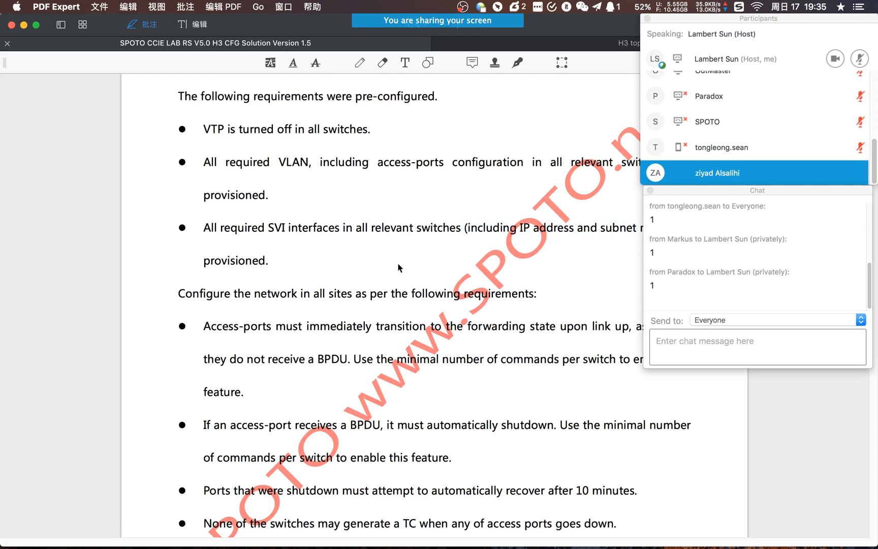
mouse_move(278, 265)
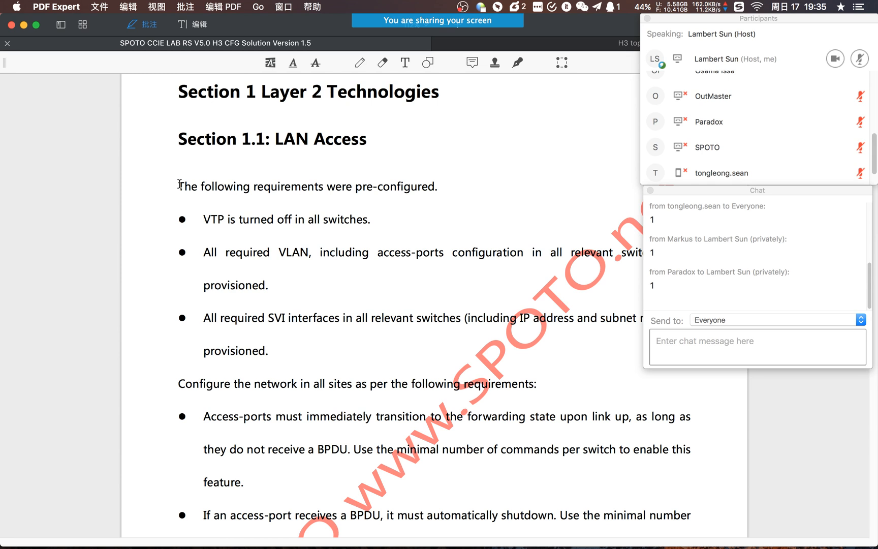
Select the configure-all-sites sentence and the access-port requirement, reaching the Solution heading
scroll("down", 3)
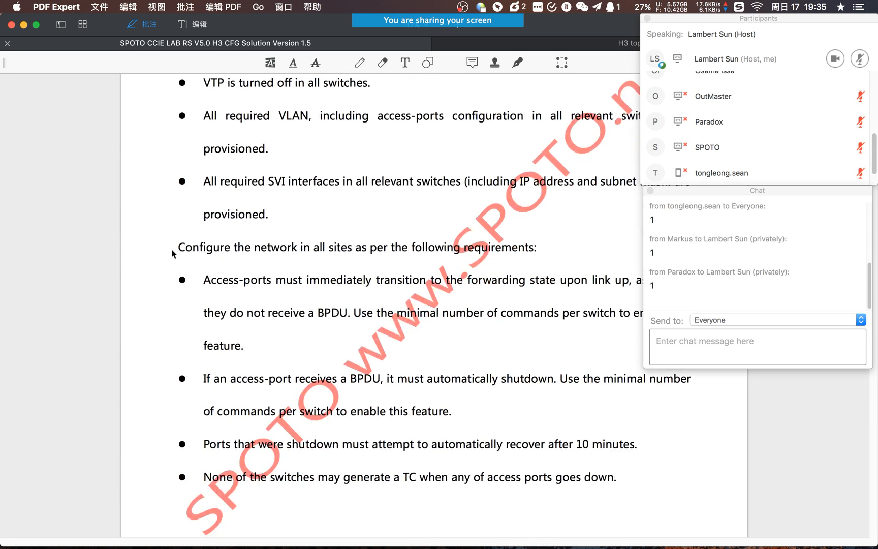
left_click_drag(178, 247, 535, 247)
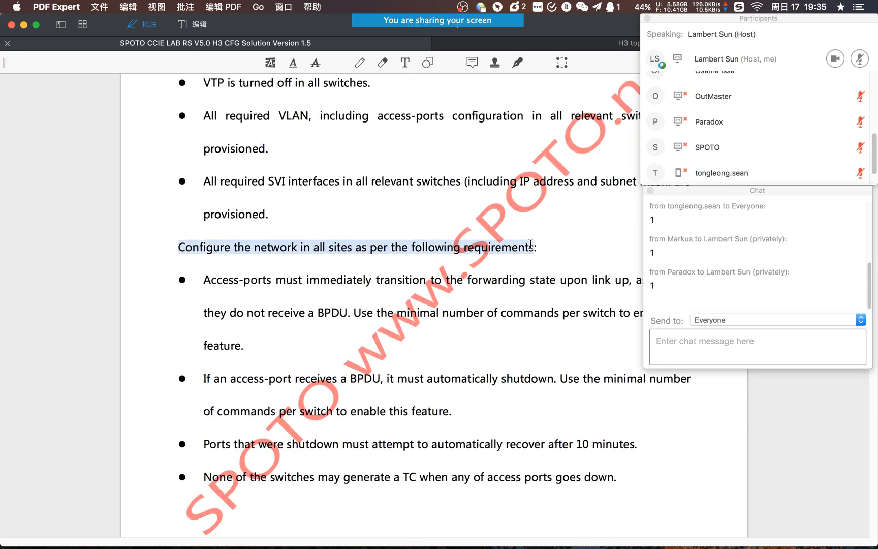
scroll("down", 3)
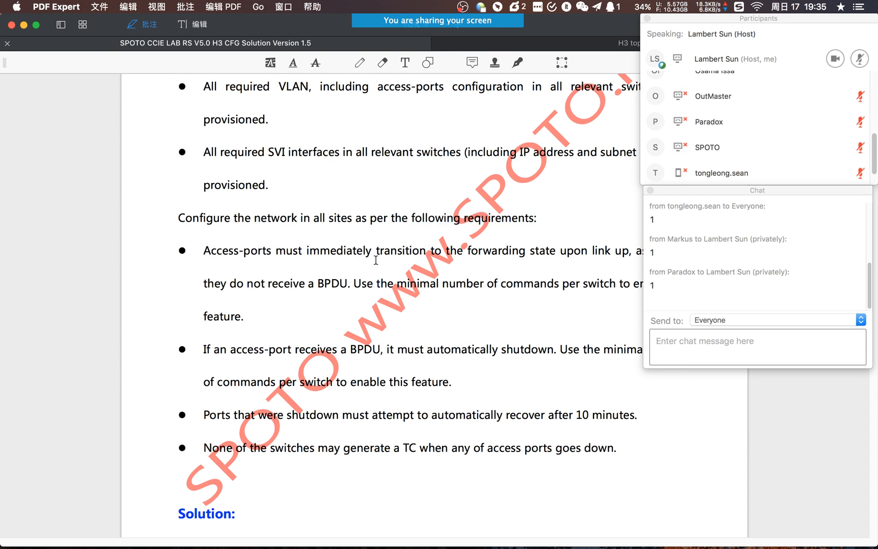
scroll("down", 3)
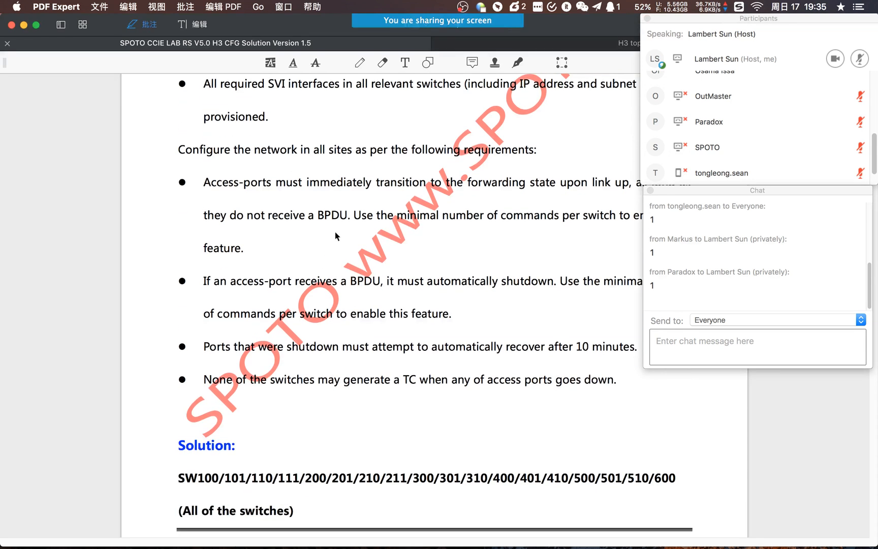
left_click_drag(204, 182, 337, 182)
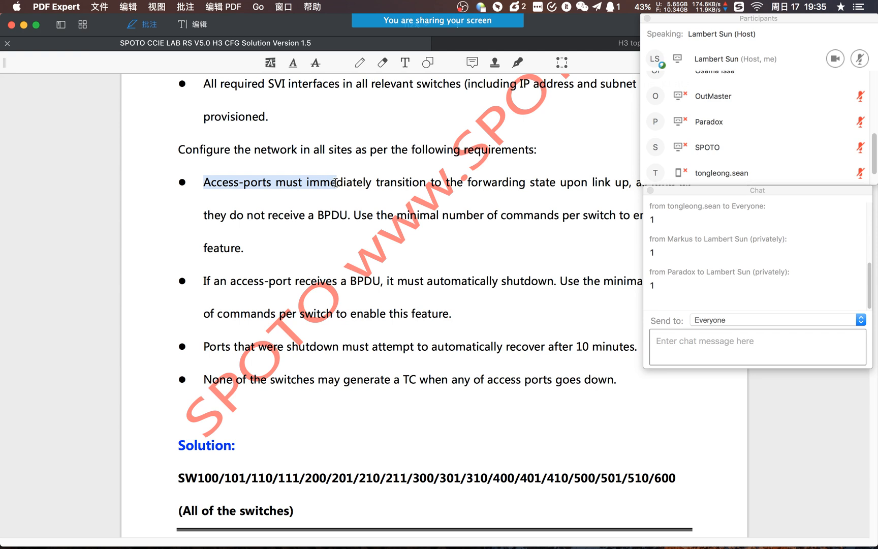
left_click_drag(330, 181, 579, 182)
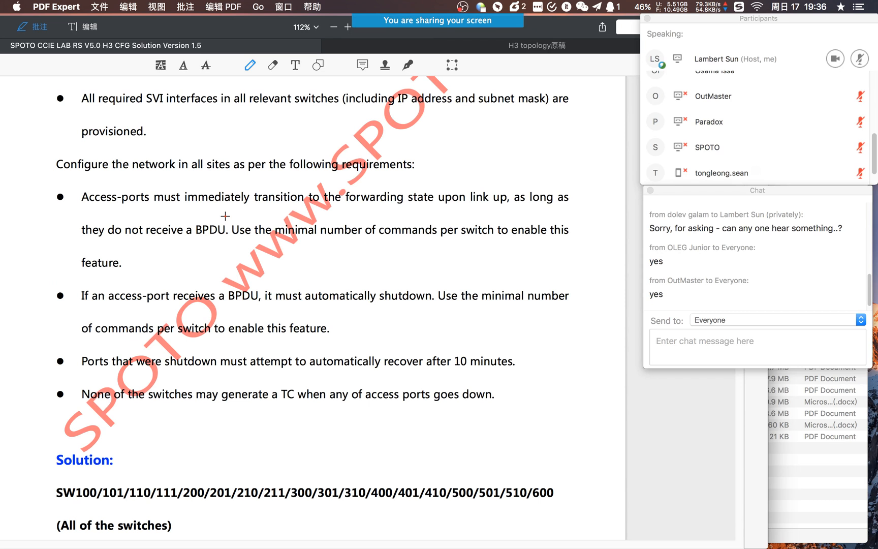
Underline 'forwarding', 'upon link up', 'they do not receive a BPDU' and 'access-port receives a BPDU' in red
scroll("down", 3)
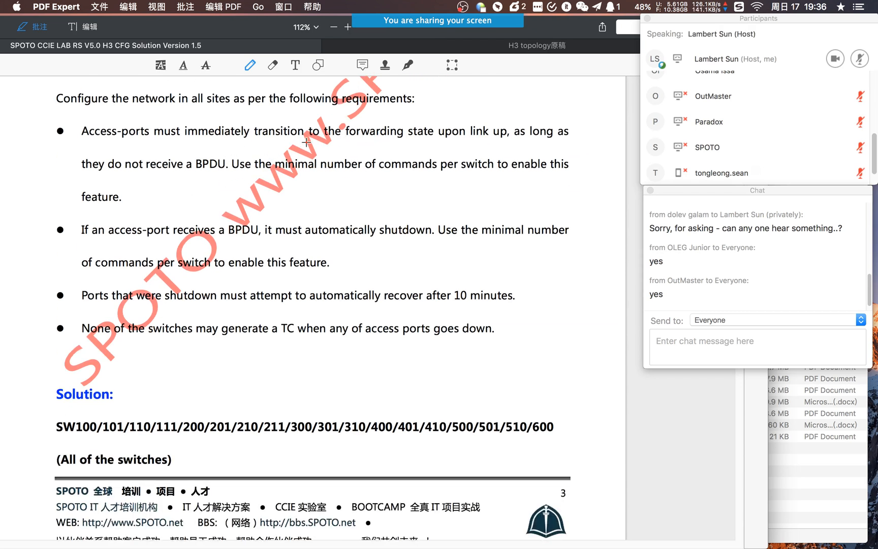
left_click_drag(349, 137, 402, 137)
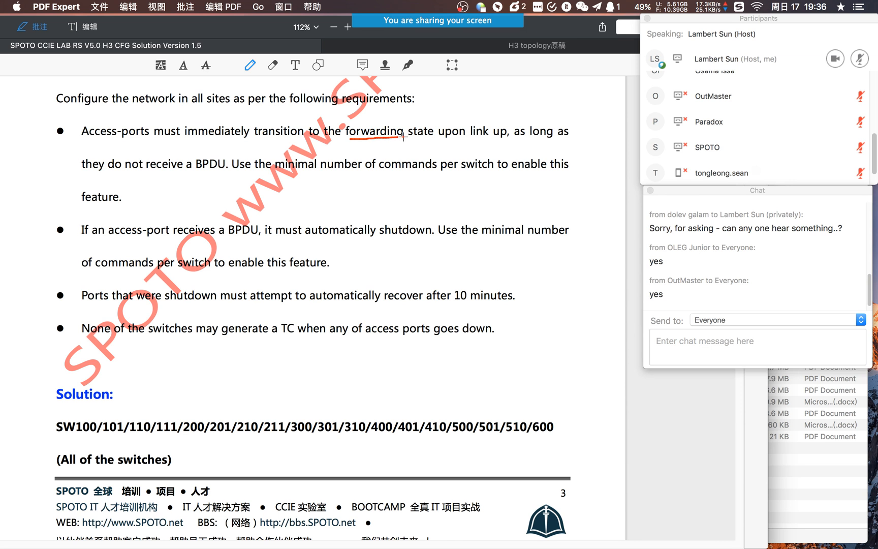
left_click_drag(437, 131, 505, 131)
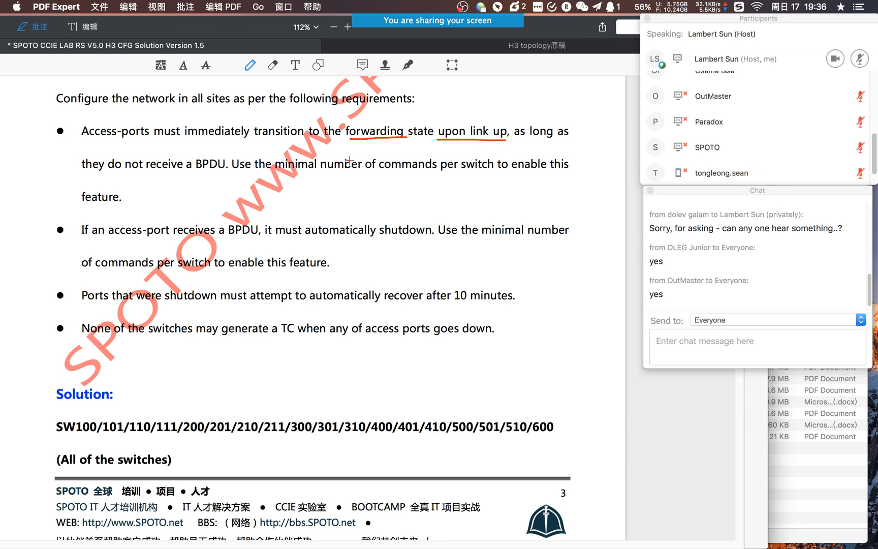
left_click_drag(82, 174, 177, 174)
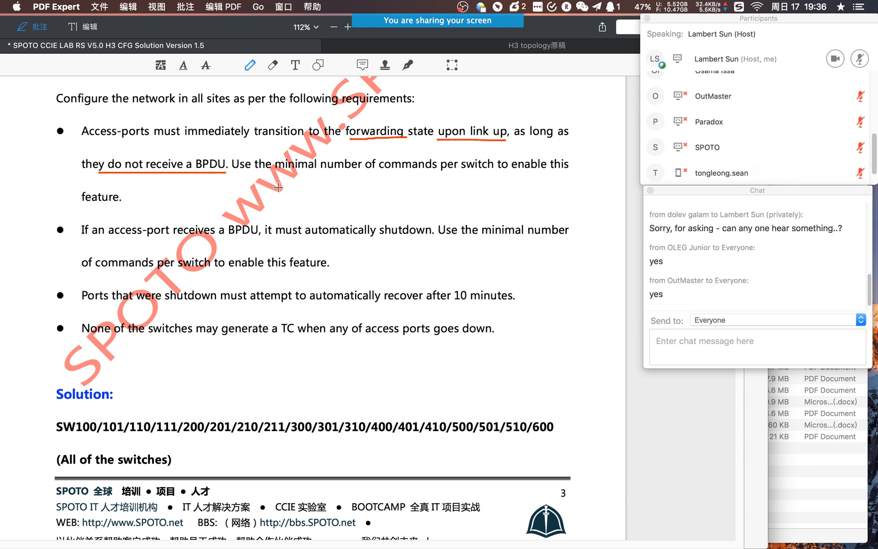
mouse_move(203, 175)
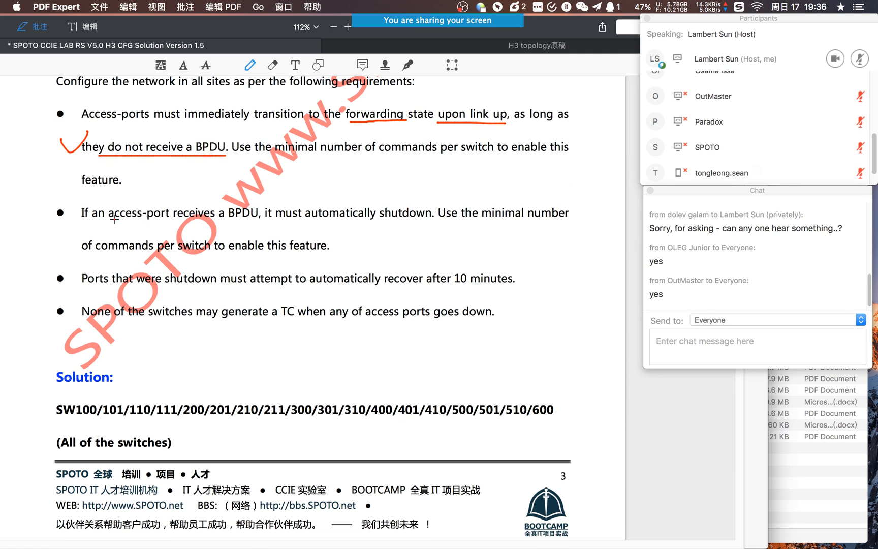
scroll("down", 3)
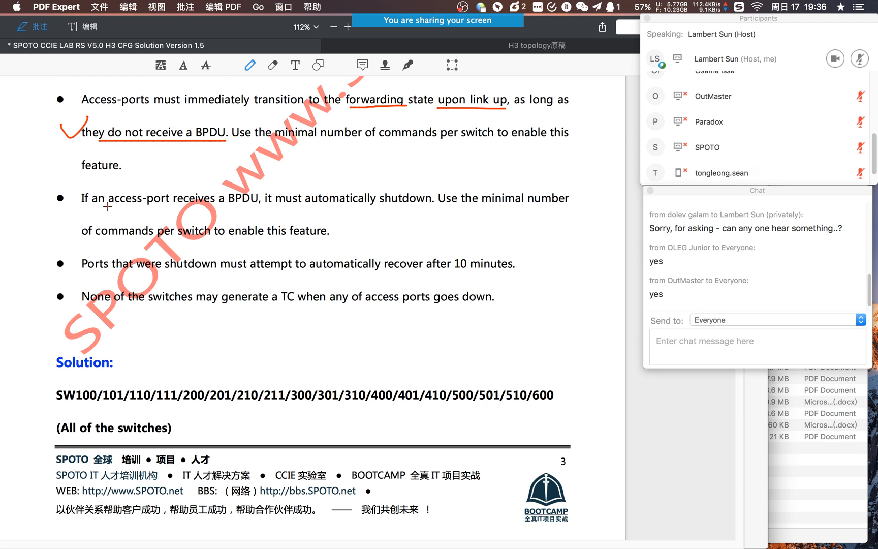
left_click_drag(109, 207, 263, 207)
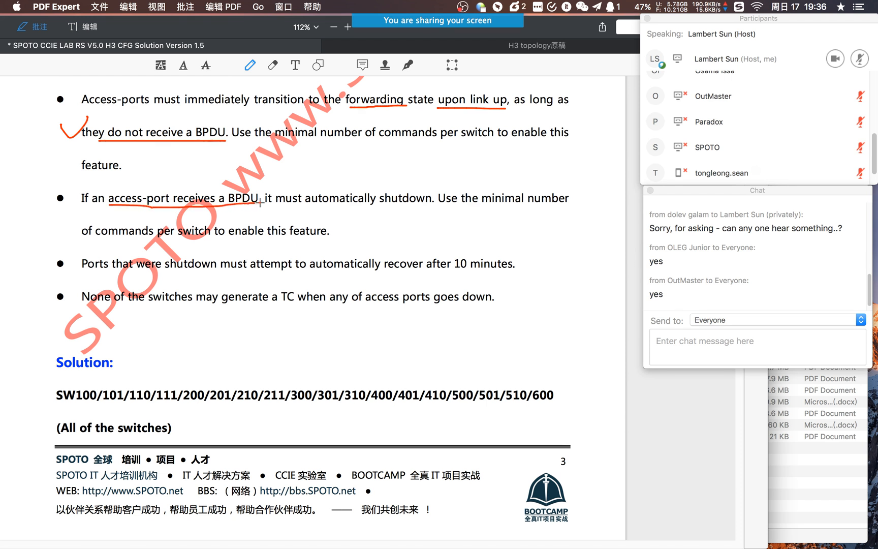
mouse_move(295, 209)
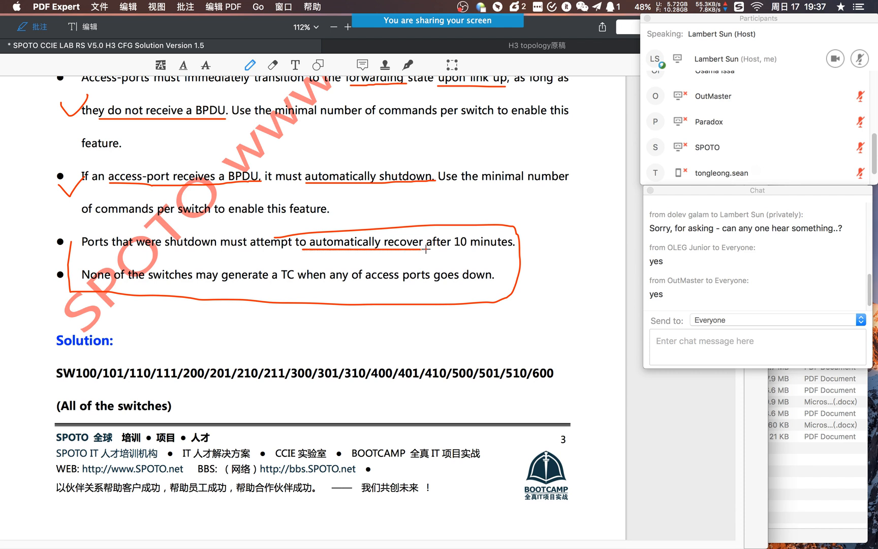
mouse_move(506, 259)
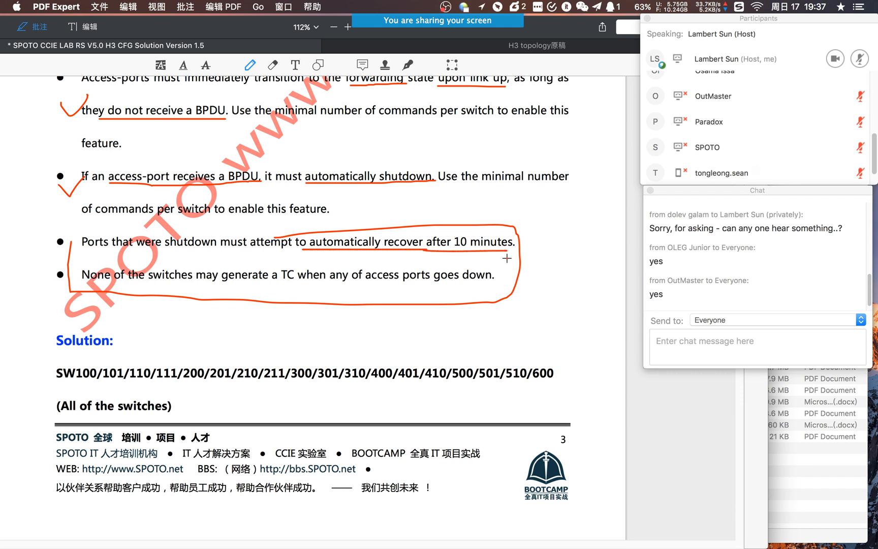
scroll("down", 3)
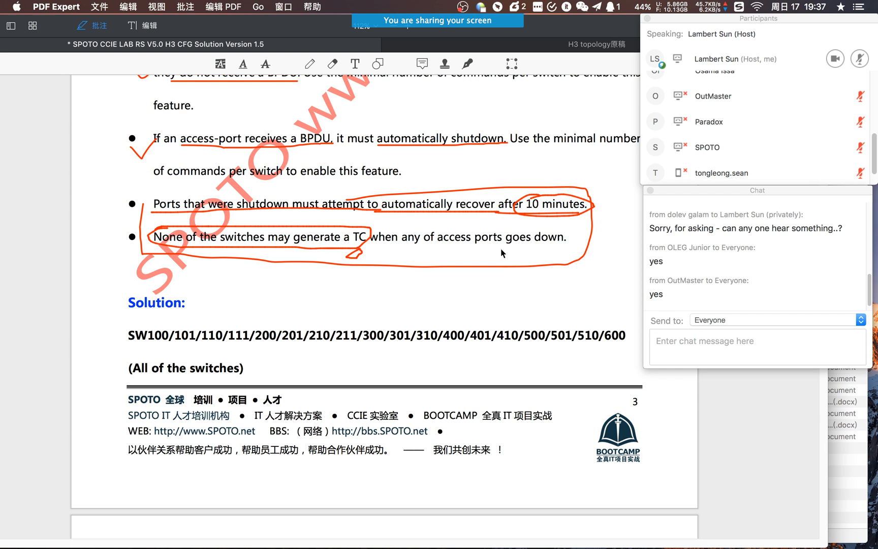
Select the TC bullet sentence, then move to page 4's solution commands and select a command line
scroll("down", 3)
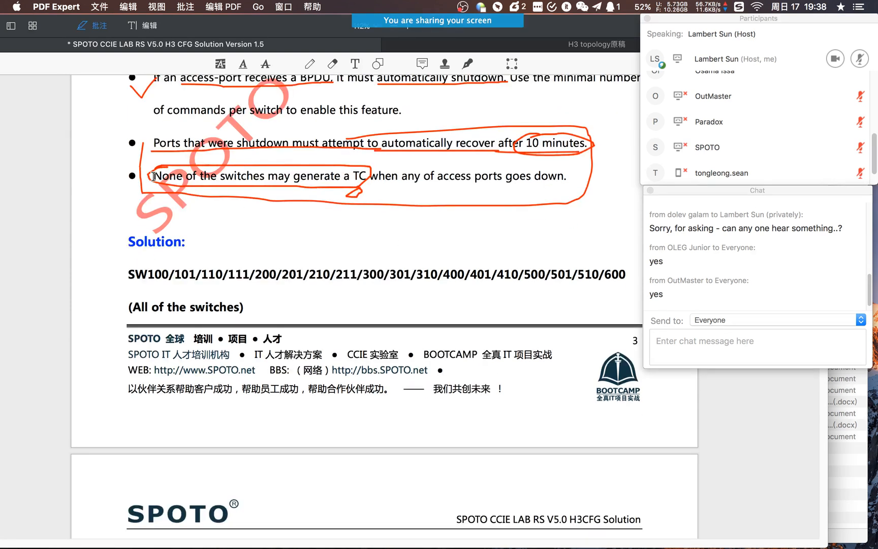
left_click_drag(155, 175, 566, 175)
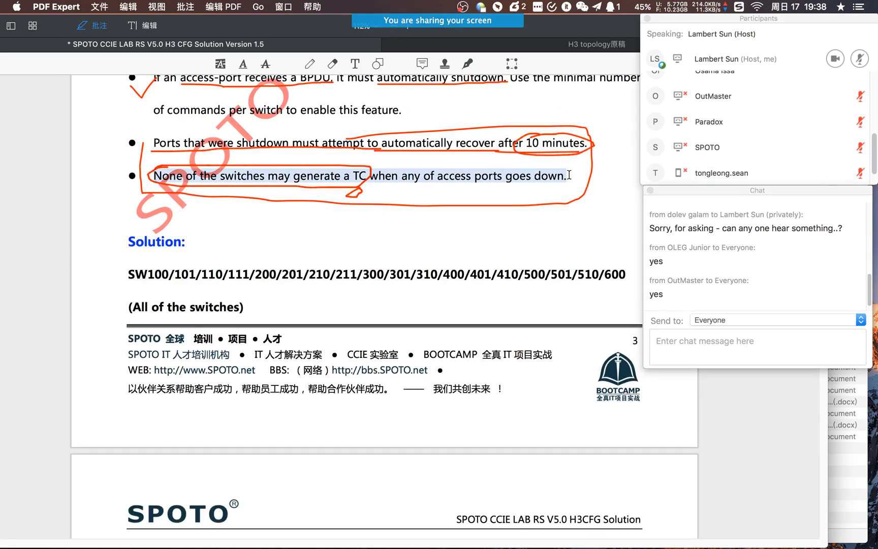
scroll("down", 3)
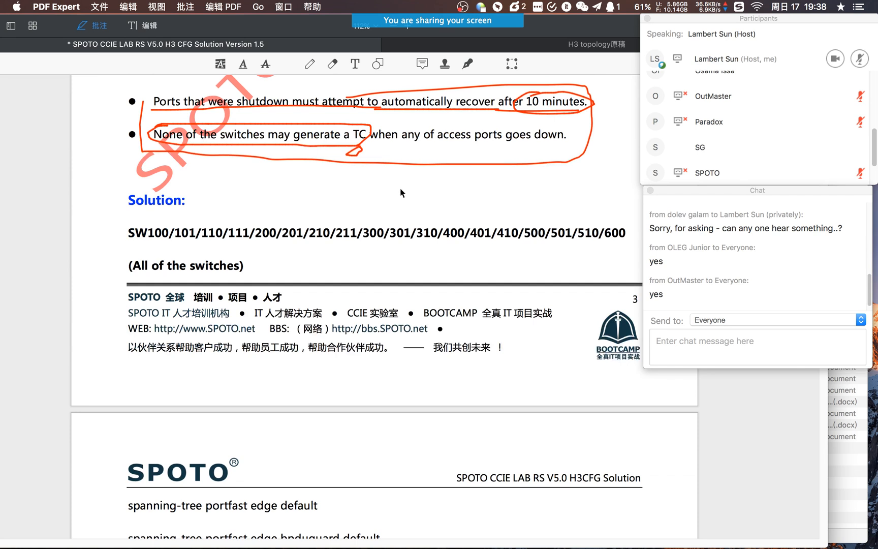
scroll("down", 3)
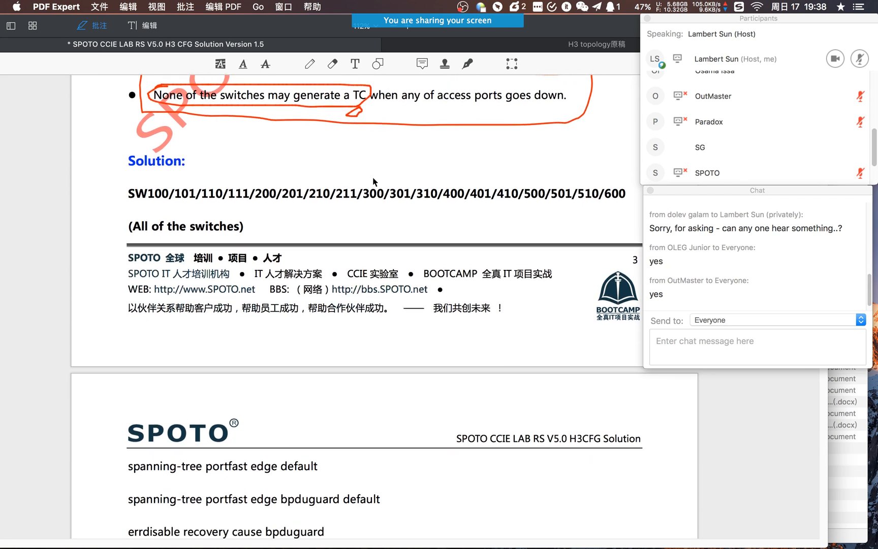
scroll("down", 3)
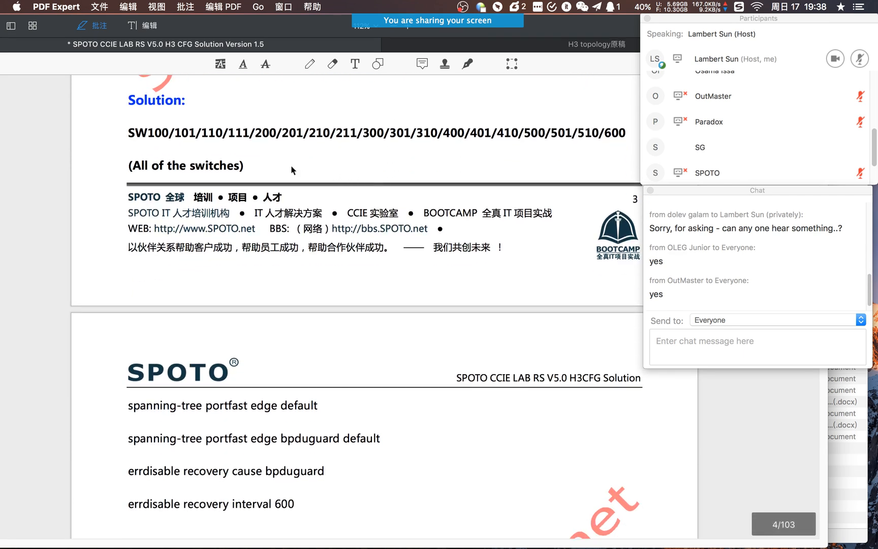
left_click_drag(128, 133, 510, 133)
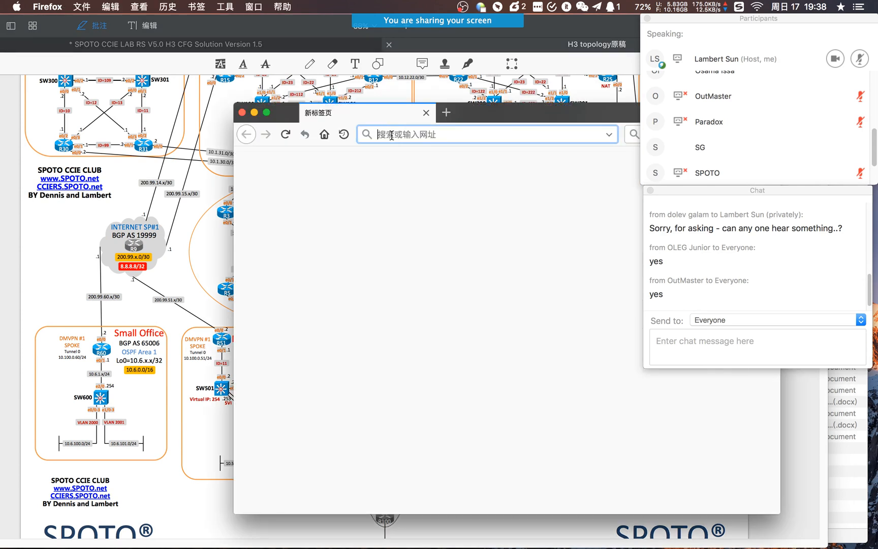
Load spoto.f3322.net, sign in with the saved admin login, and open the H3 CFG folder's lab file
type("spoto.f3322.net/")
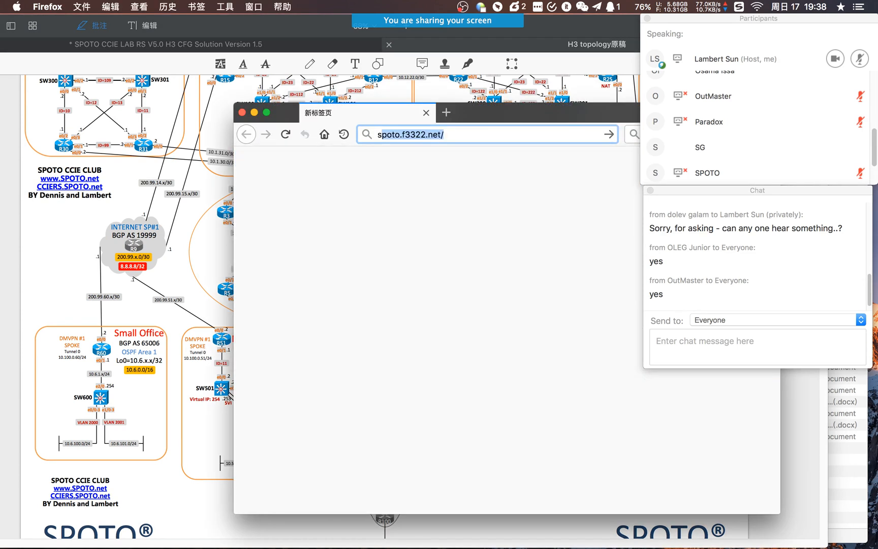
left_click(484, 134)
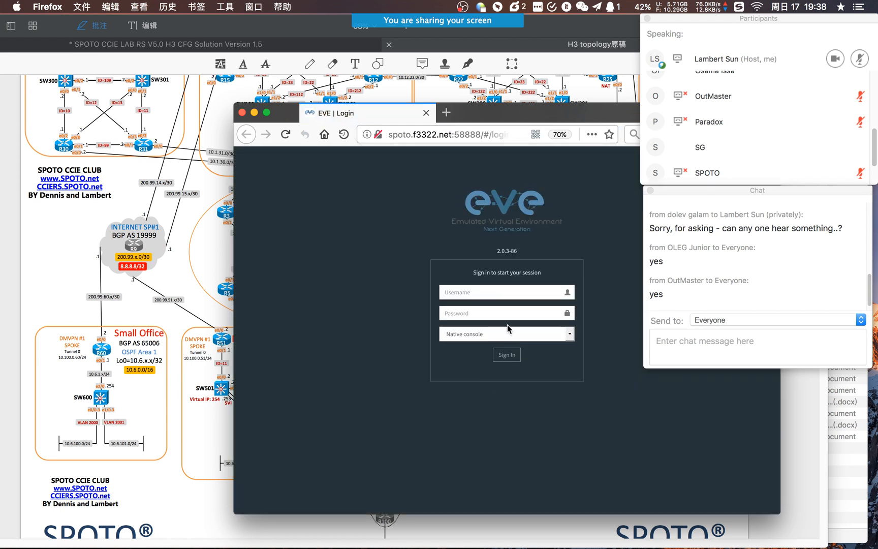
left_click(506, 292)
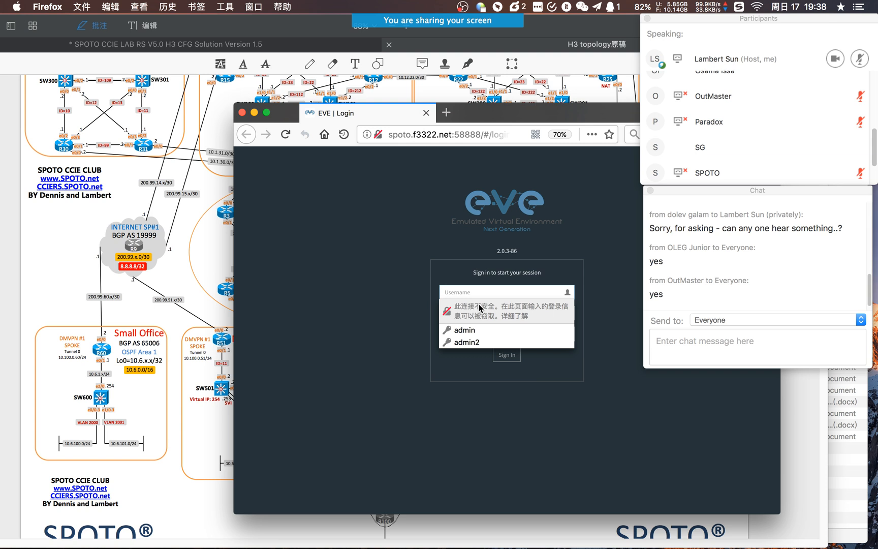
left_click(506, 354)
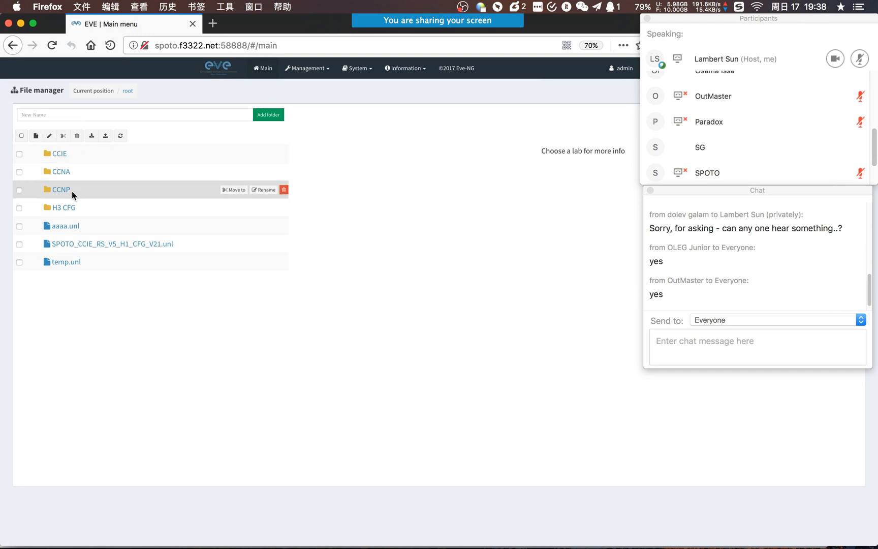
left_click(63, 207)
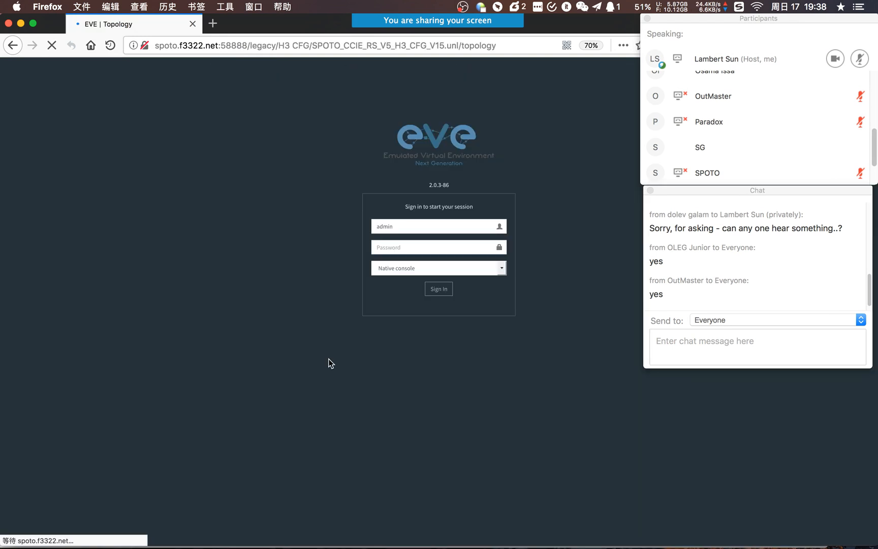
left_click(439, 288)
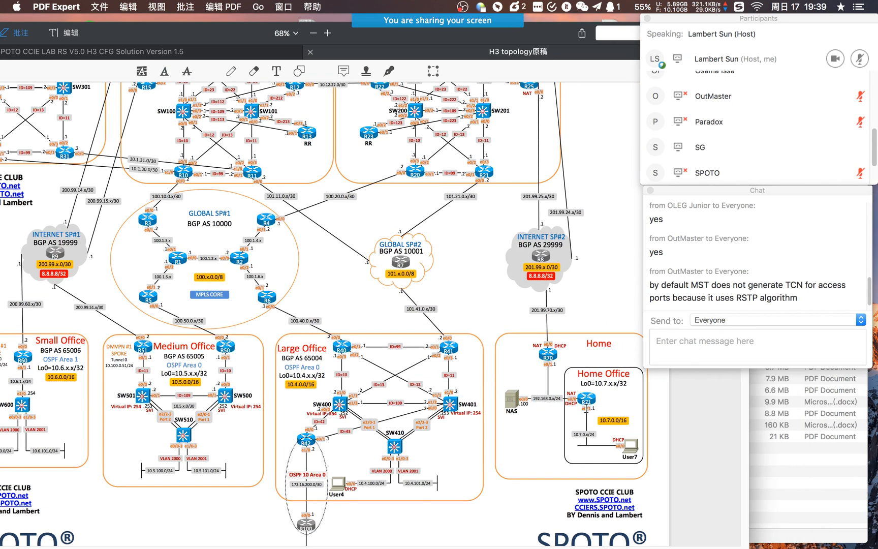
mouse_move(566, 422)
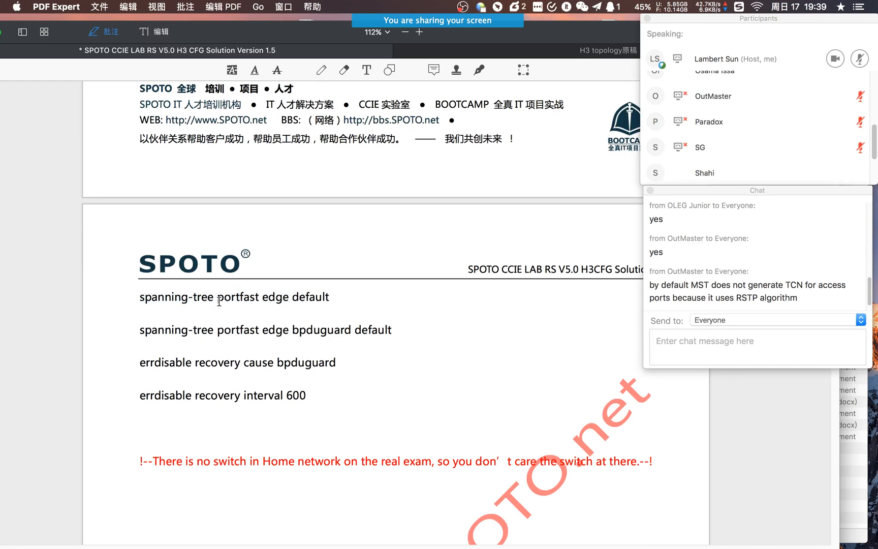
Select words in the portfast command and 'errdisable' in the recovery command on page 4
double_click(274, 297)
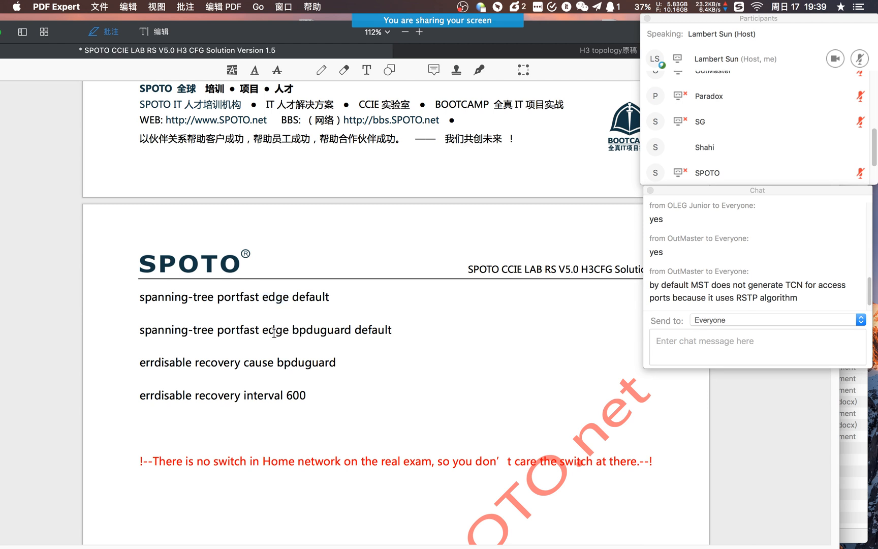
scroll("down", 3)
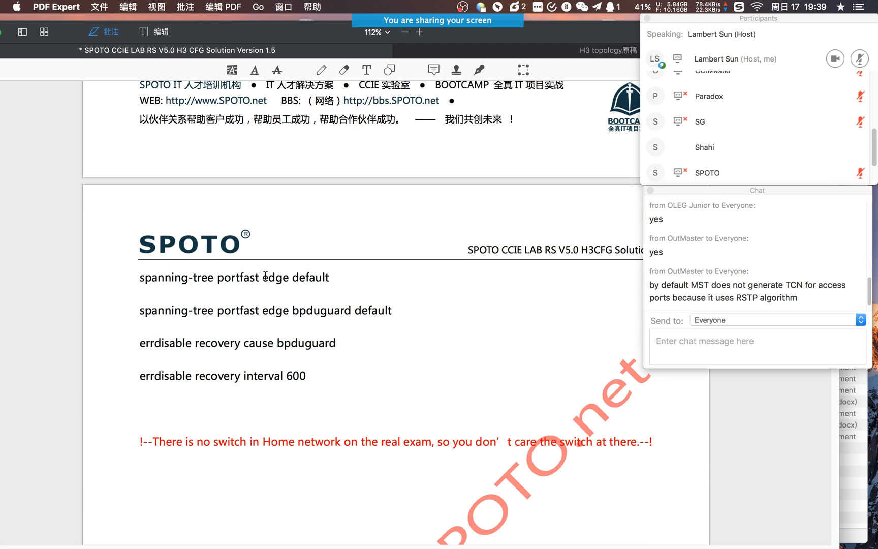
scroll("down", 3)
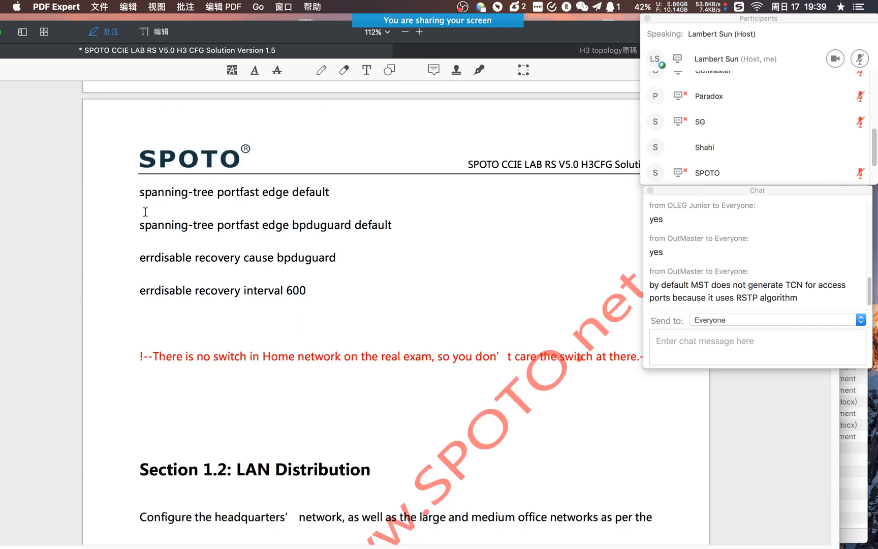
left_click_drag(140, 191, 392, 224)
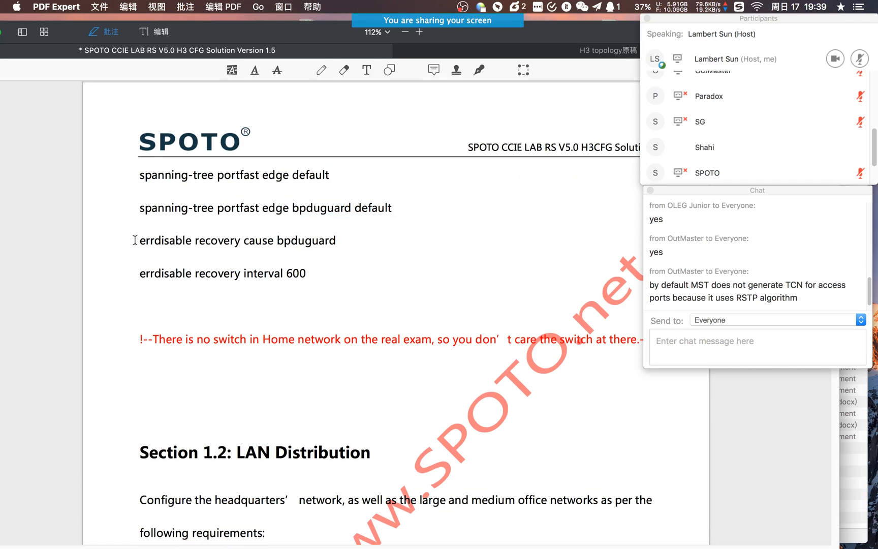
double_click(167, 240)
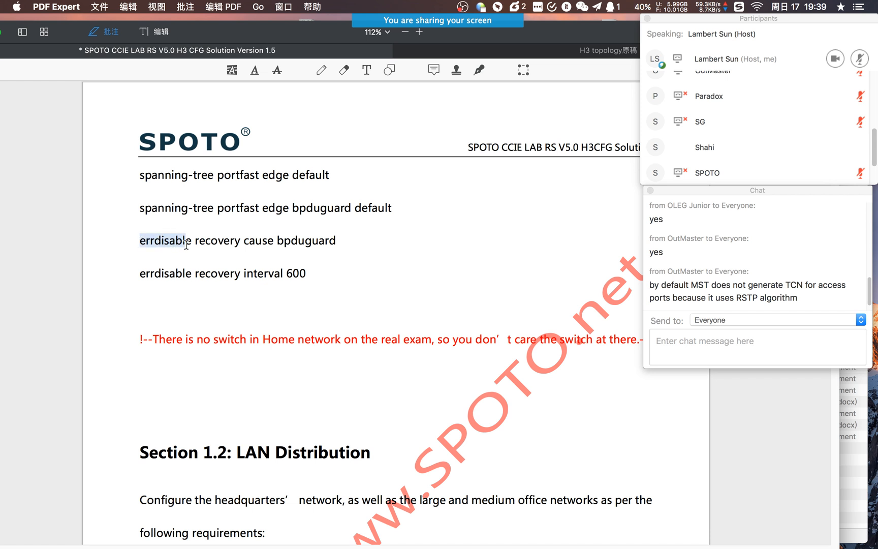
left_click_drag(186, 240, 245, 240)
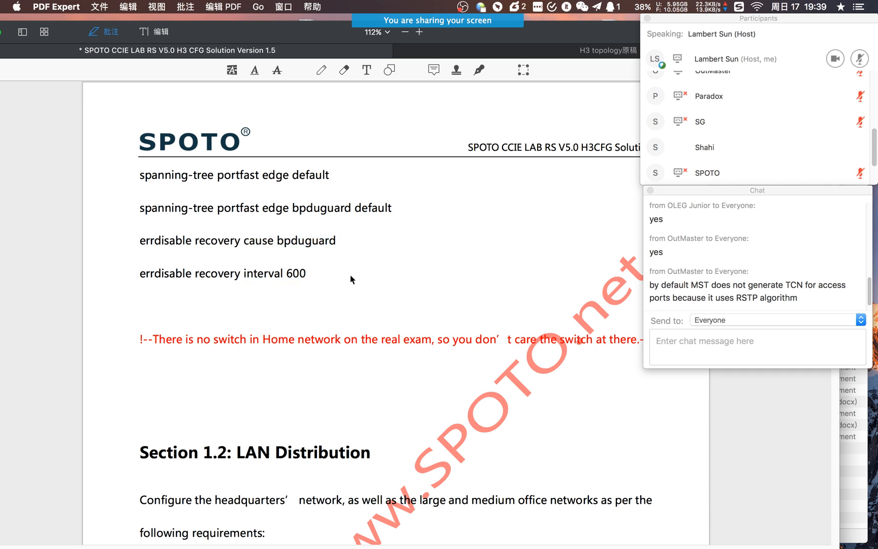
mouse_move(315, 278)
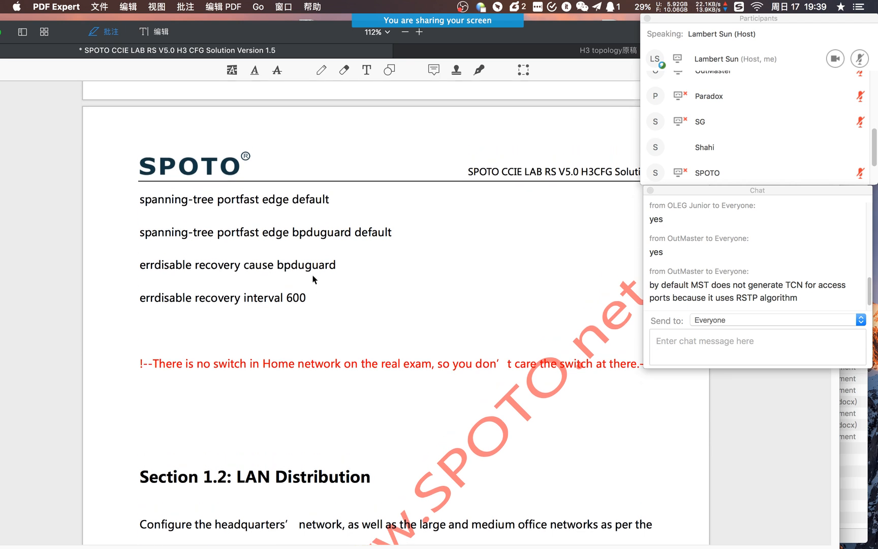
scroll("down", 3)
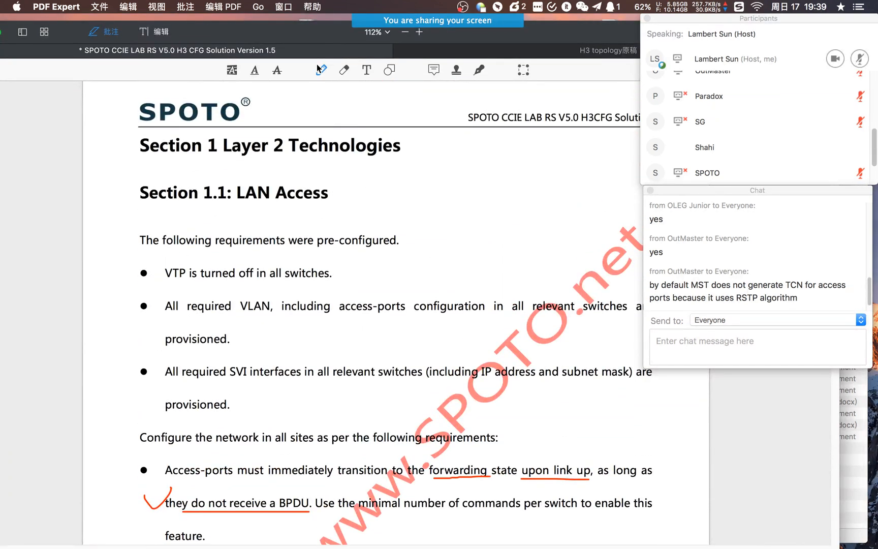
left_click_drag(140, 160, 218, 161)
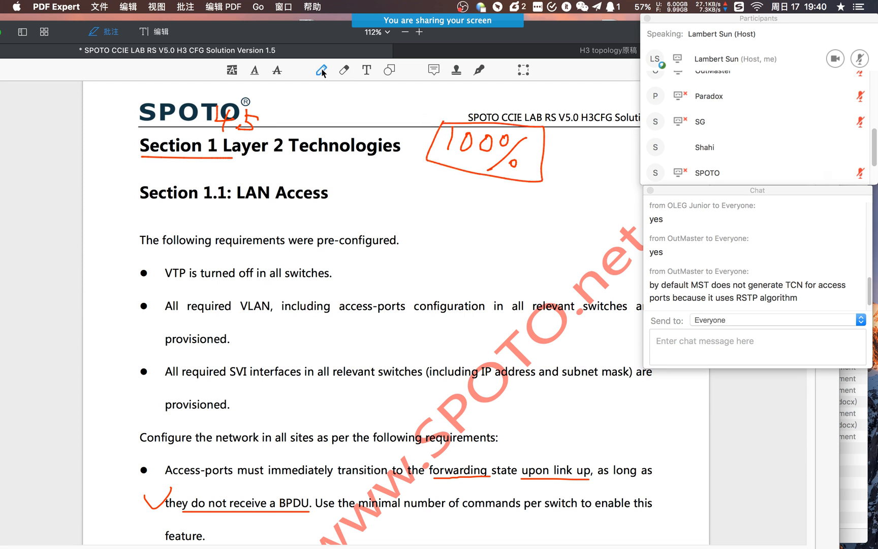
mouse_move(354, 76)
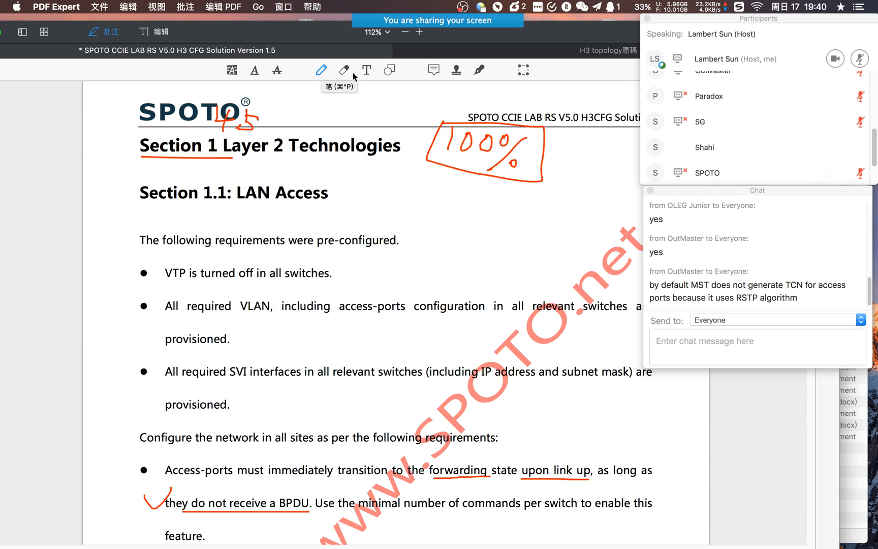
left_click(343, 71)
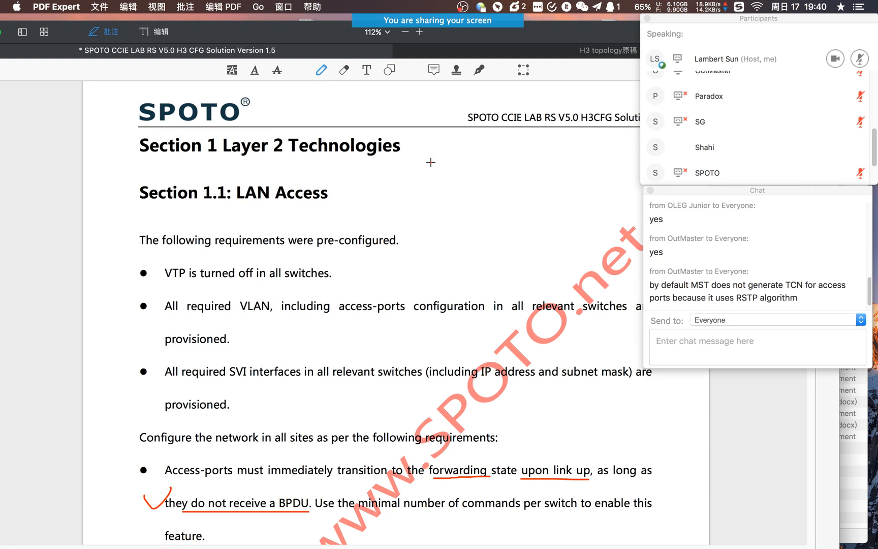
Scroll to Section 1.2 LAN Distribution and underline 'headquarters' network' and the trunk wording in red
scroll("down", 3)
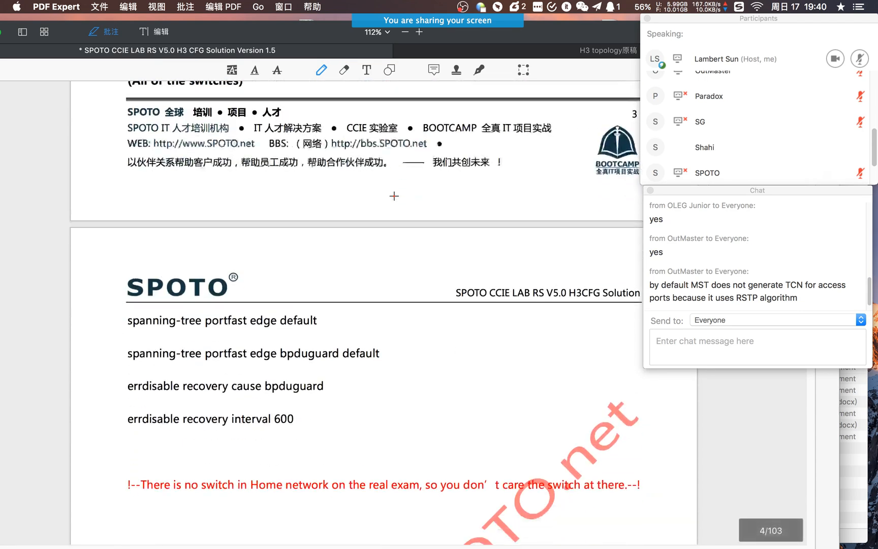
scroll("down", 3)
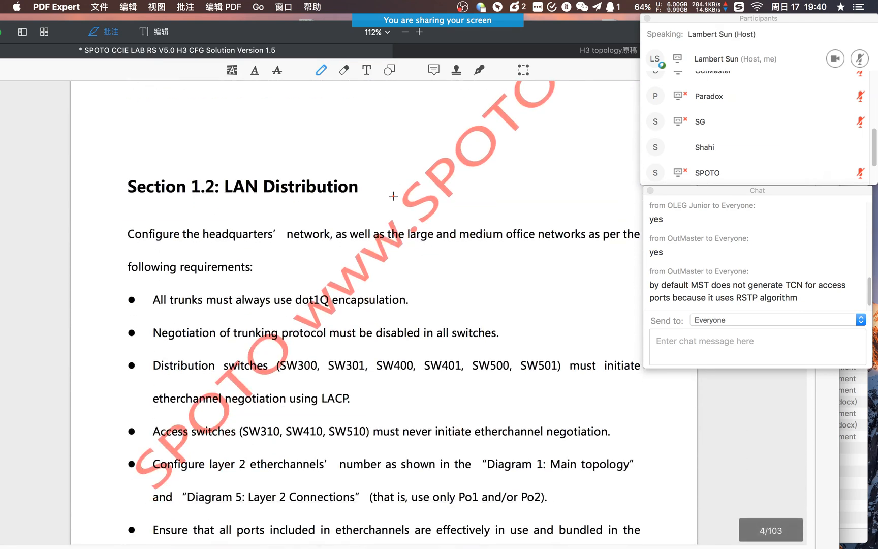
scroll("down", 3)
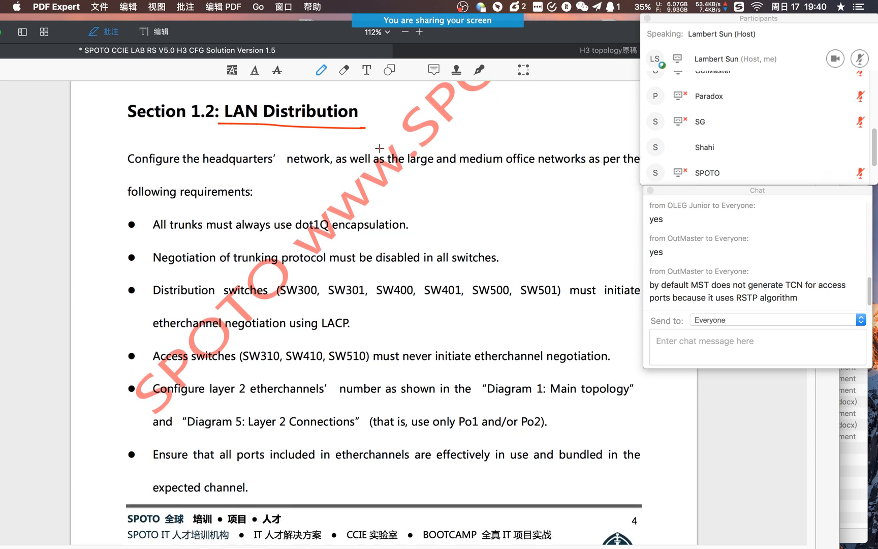
scroll("down", 3)
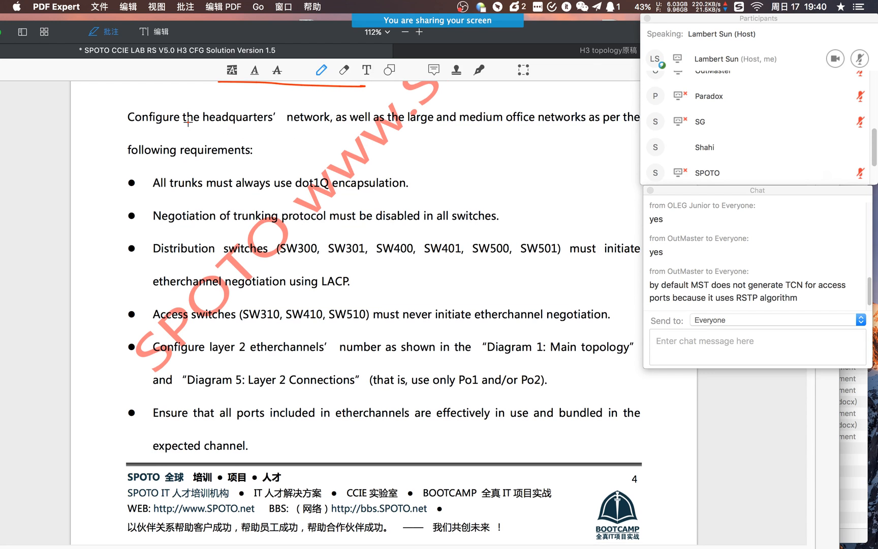
left_click_drag(199, 124, 341, 124)
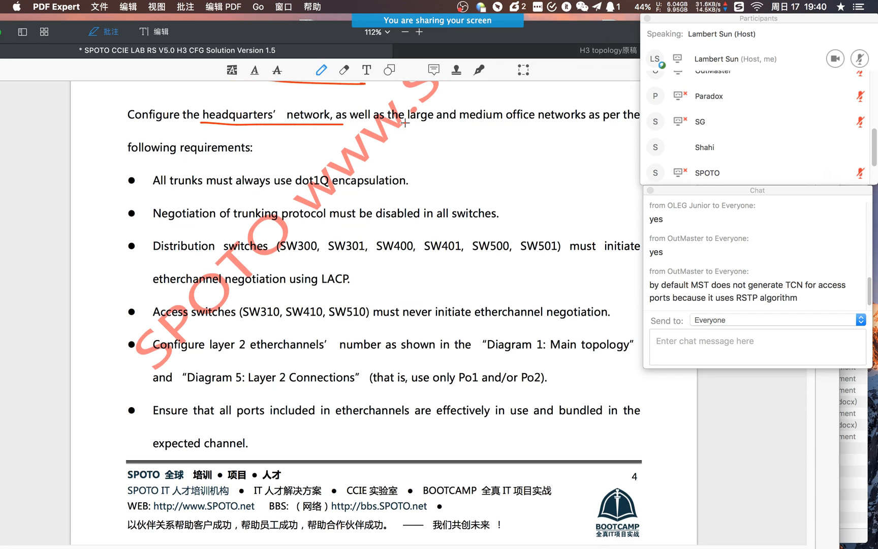
left_click_drag(405, 122, 464, 123)
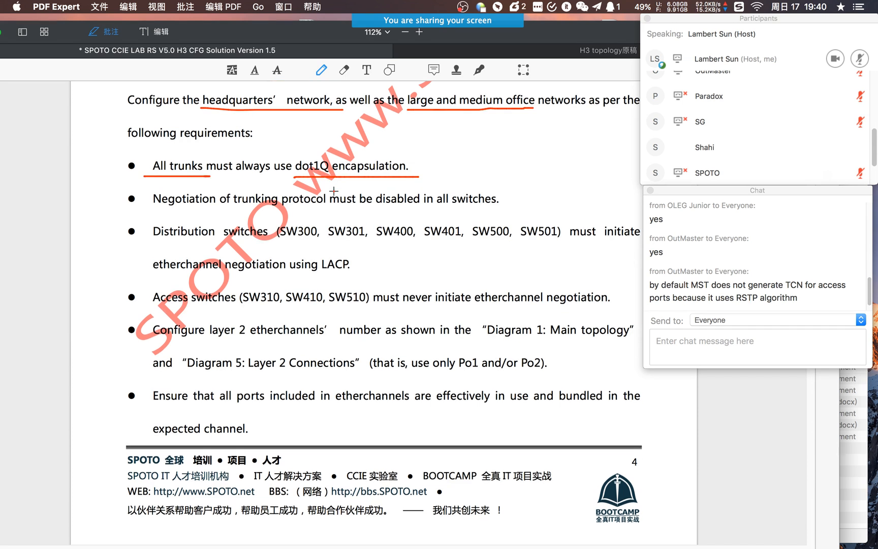
scroll("down", 3)
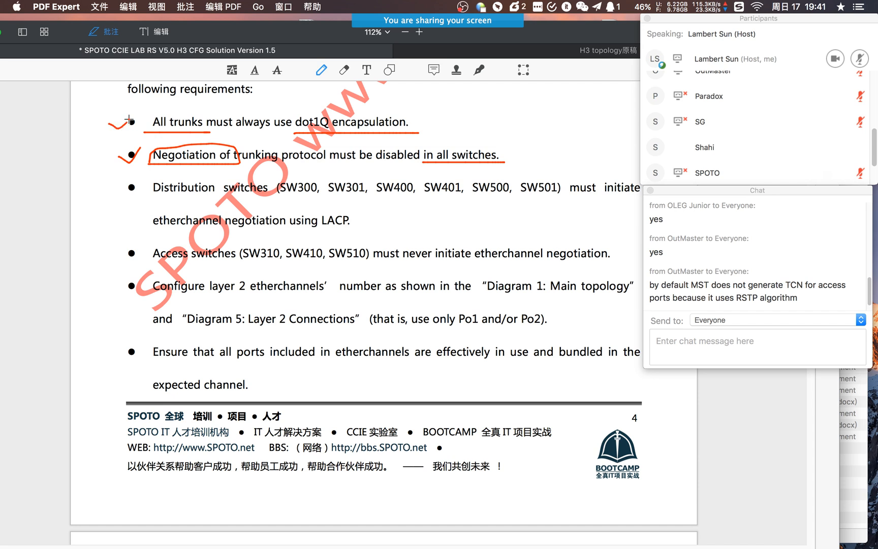
scroll("down", 3)
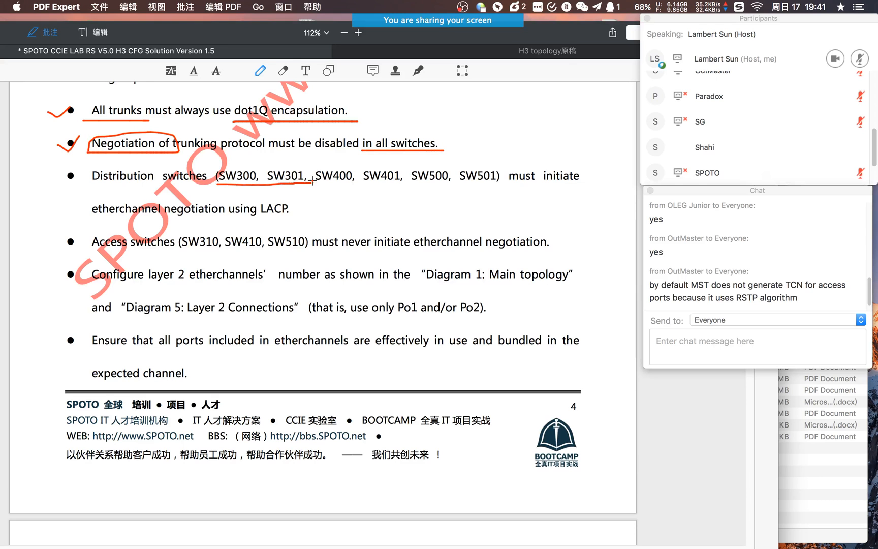
Underline SW400, SW500 and SW501 in the switch list and box 'using LACP' in red
left_click_drag(319, 184, 397, 184)
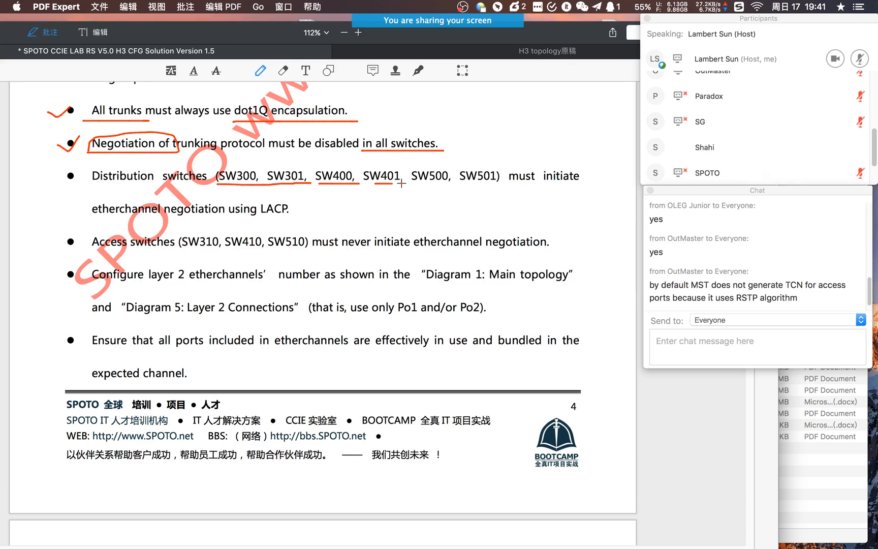
left_click_drag(411, 186, 451, 186)
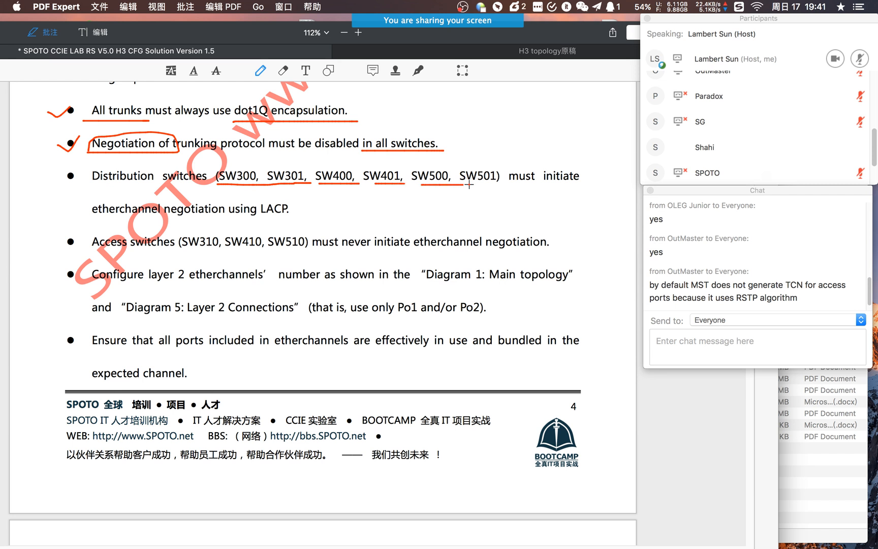
left_click_drag(472, 183, 501, 183)
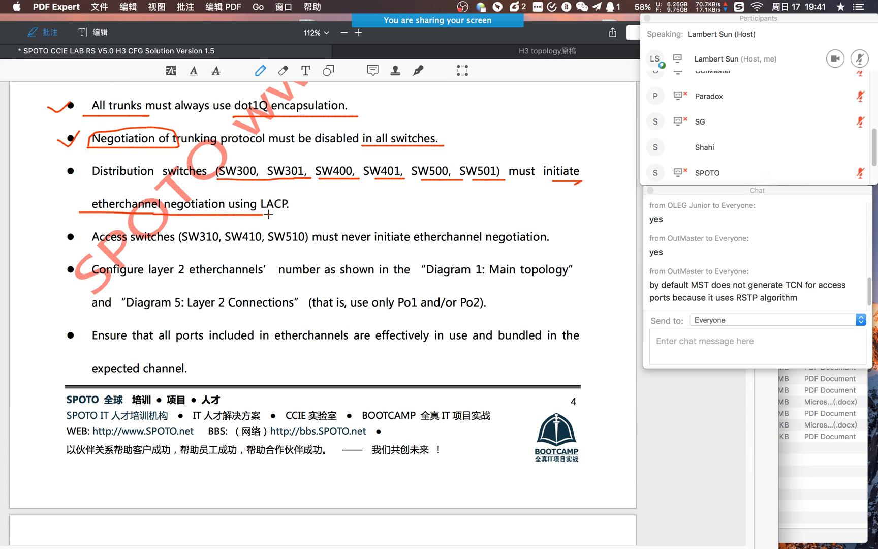
left_click_drag(223, 212, 300, 208)
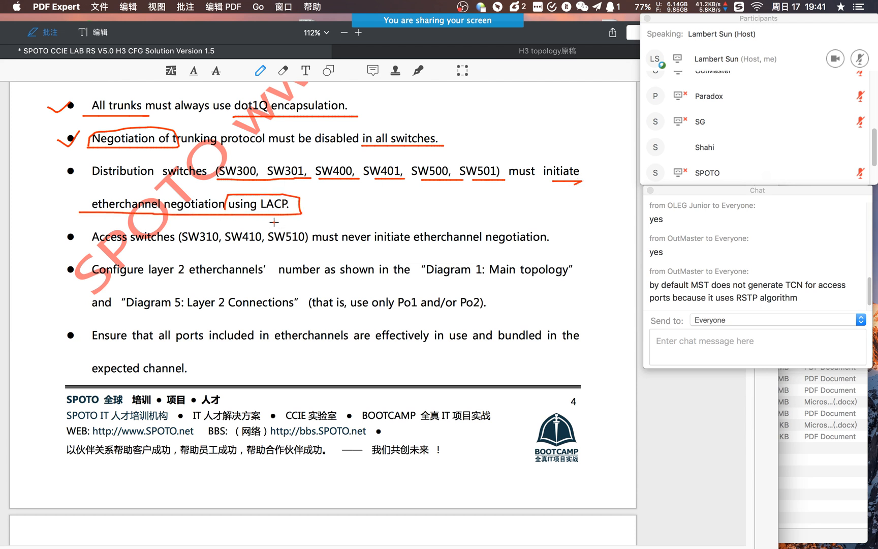
mouse_move(316, 193)
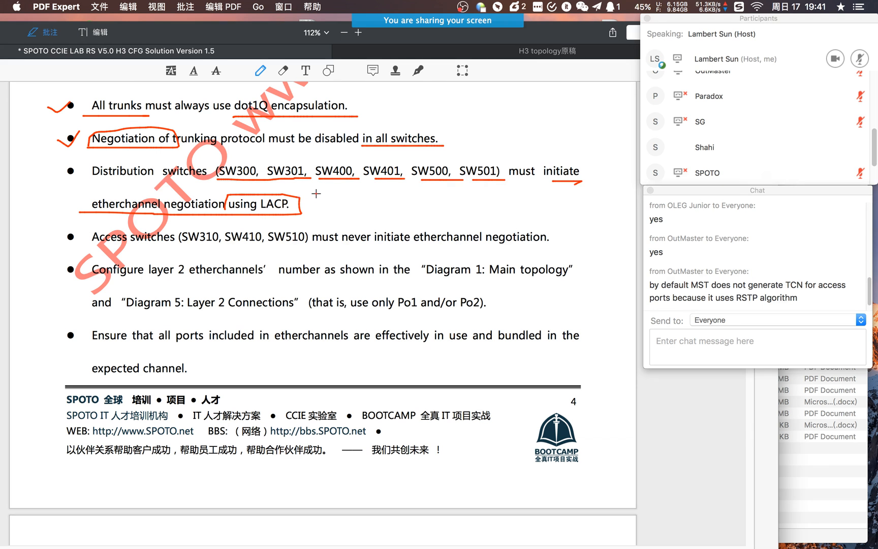
mouse_move(336, 197)
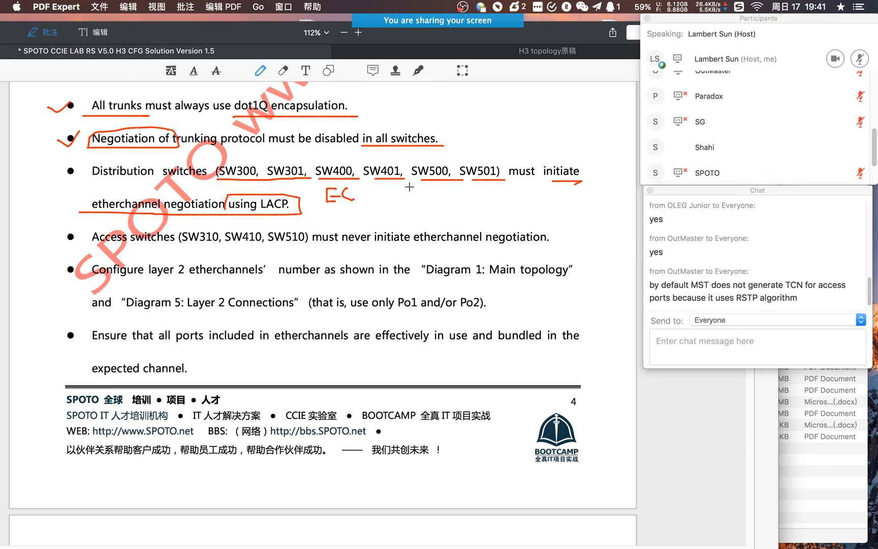
Handwrite LACP and ACT notes, circle the six distribution switch names and the word 'initiate'
left_click_drag(411, 201, 426, 188)
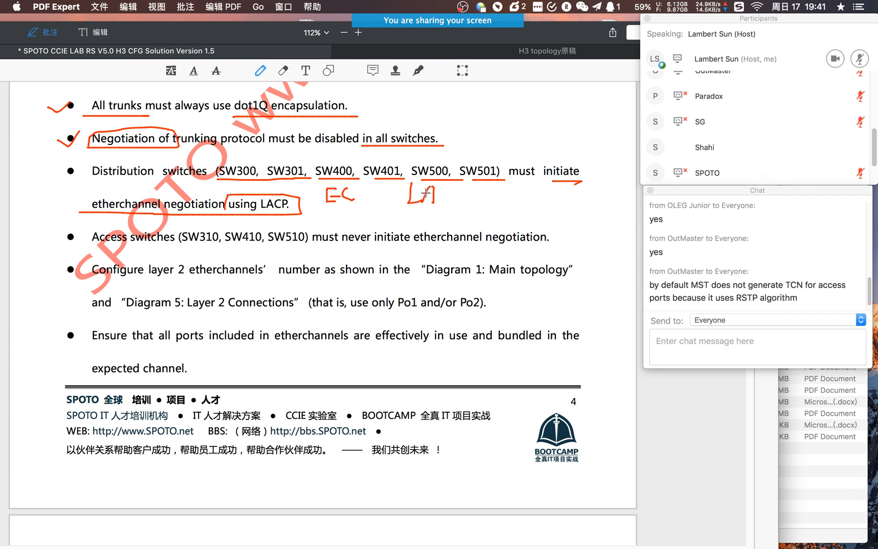
left_click_drag(406, 199, 453, 199)
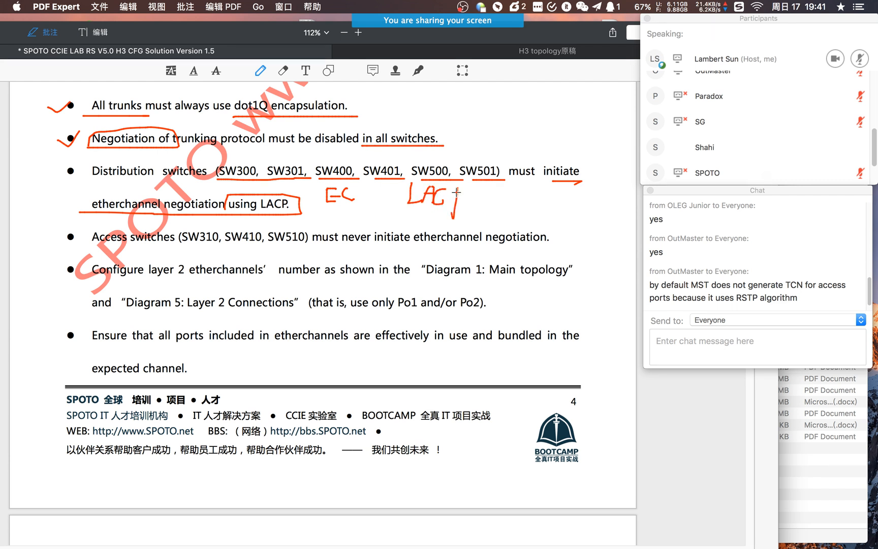
left_click_drag(433, 208, 448, 197)
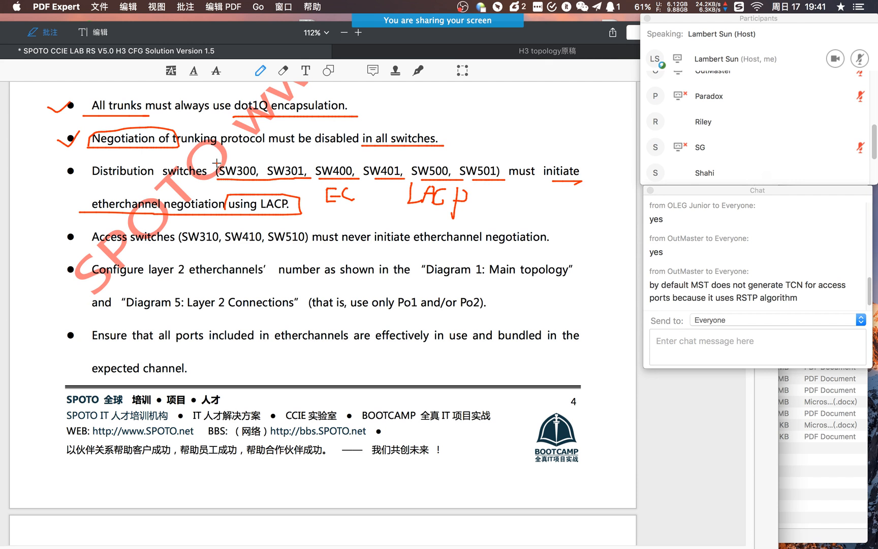
left_click_drag(221, 178, 498, 178)
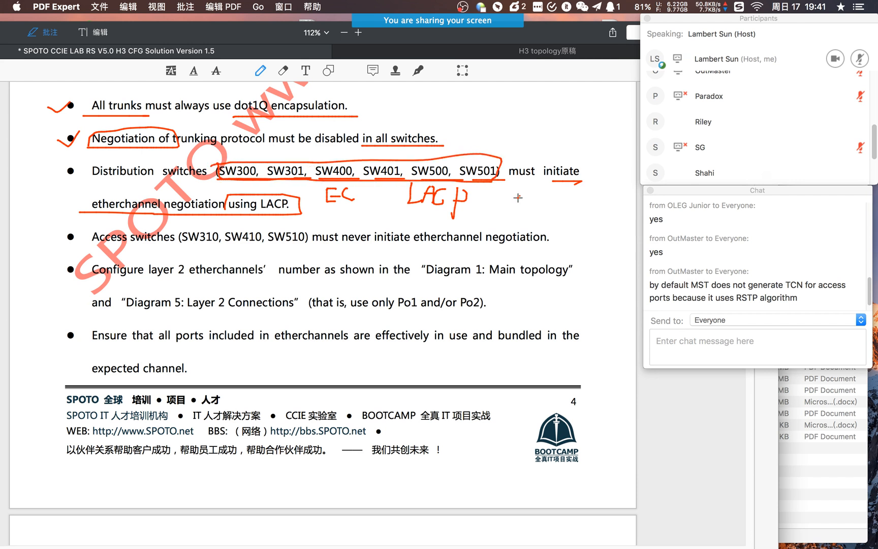
left_click_drag(509, 201, 543, 208)
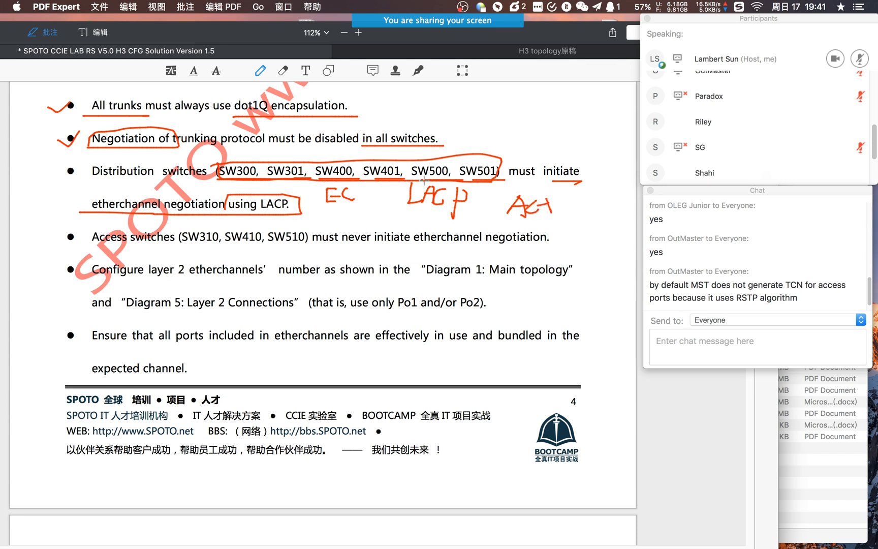
left_click_drag(542, 156, 585, 181)
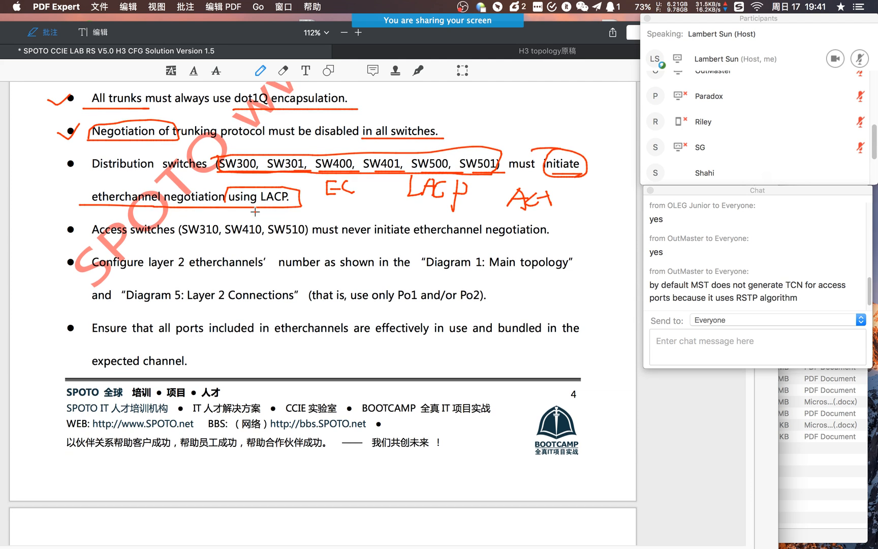
scroll("down", 3)
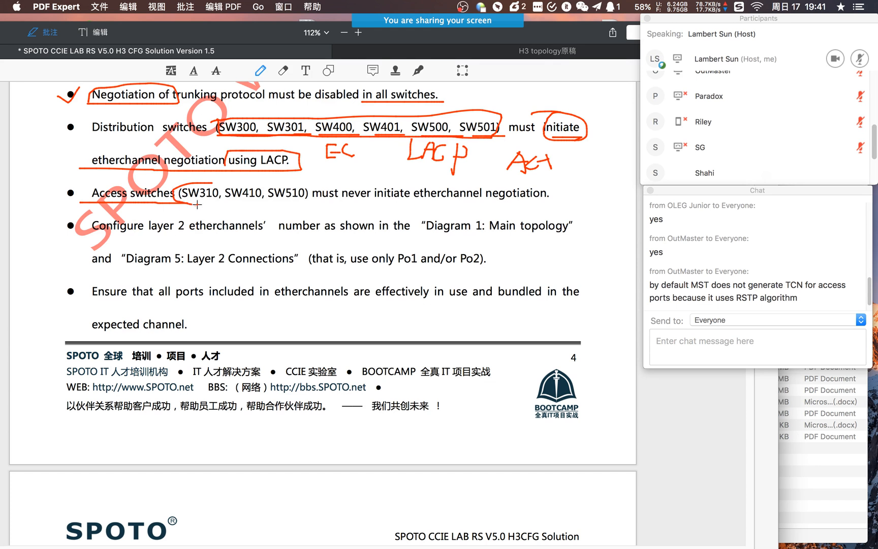
Circle the access switch names SW310, SW410, SW510 in red
left_click_drag(179, 190, 331, 193)
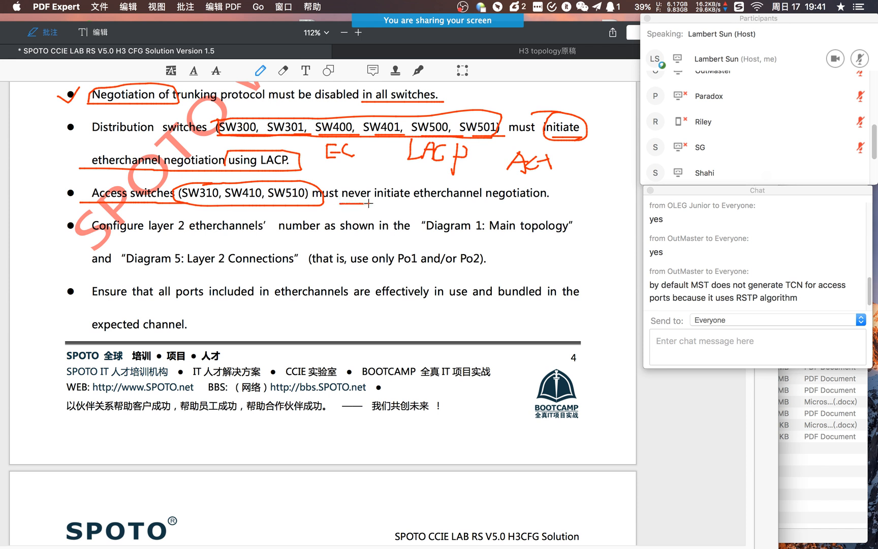
mouse_move(395, 207)
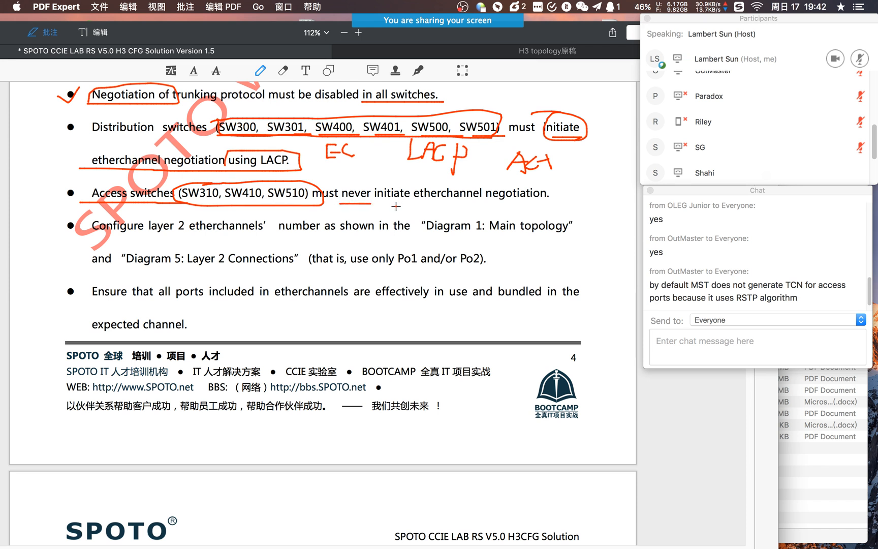
mouse_move(564, 187)
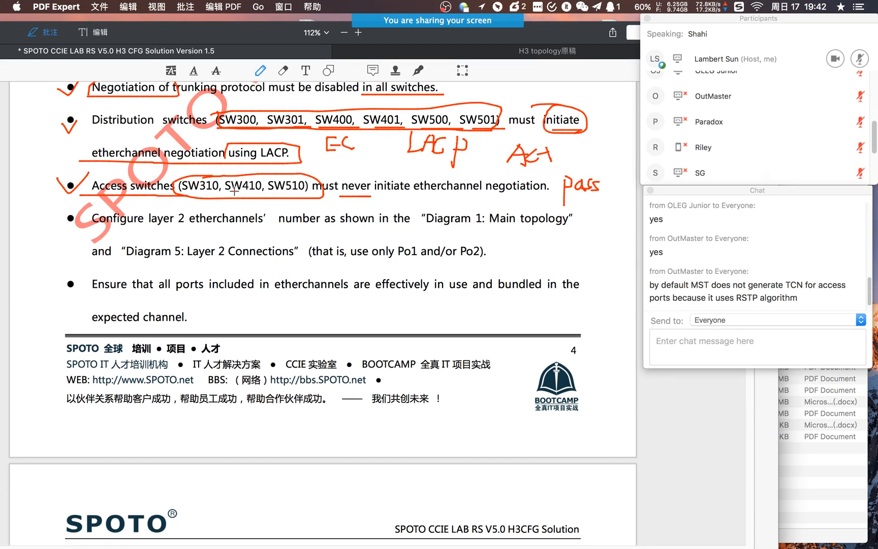
scroll("down", 3)
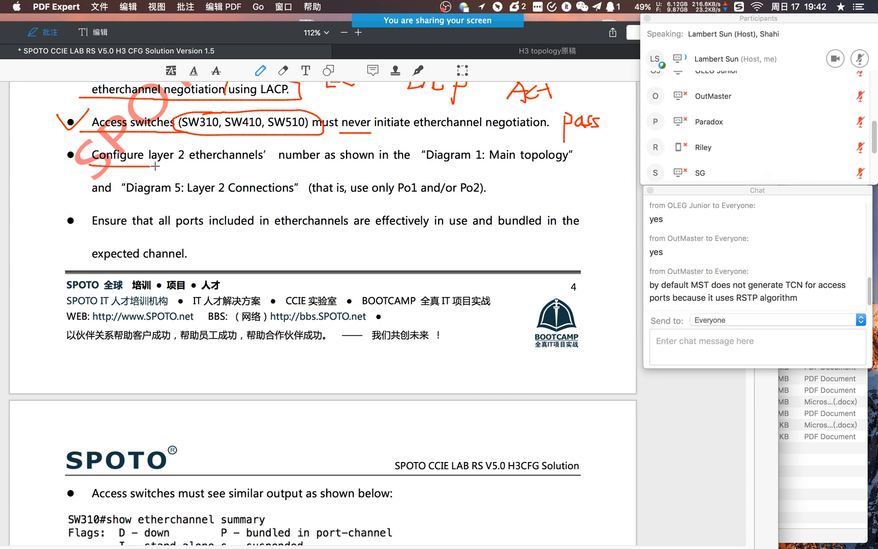
Underline the layer 2 etherchannel numbering rule plus the 'Main topology' and 'Layer 2 Connections' diagram names in red pen
left_click_drag(158, 165, 346, 167)
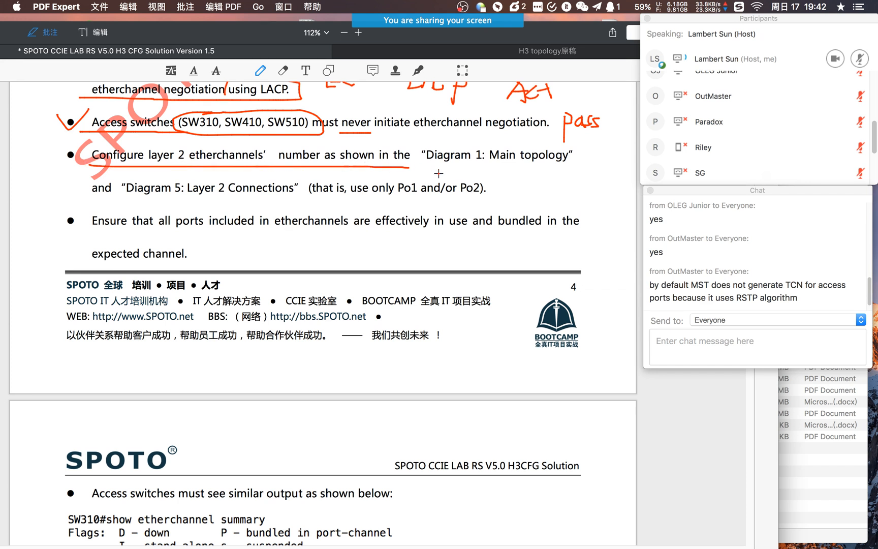
left_click_drag(492, 166, 569, 166)
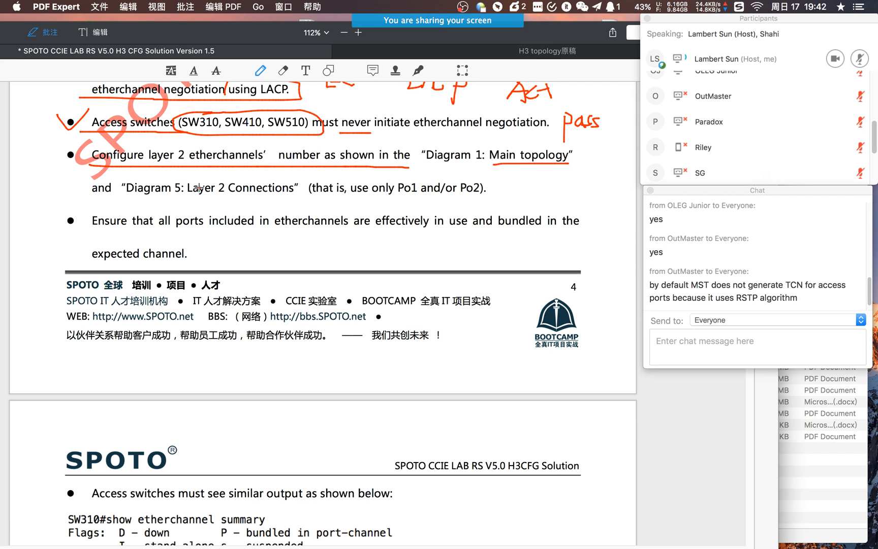
left_click_drag(187, 198, 294, 200)
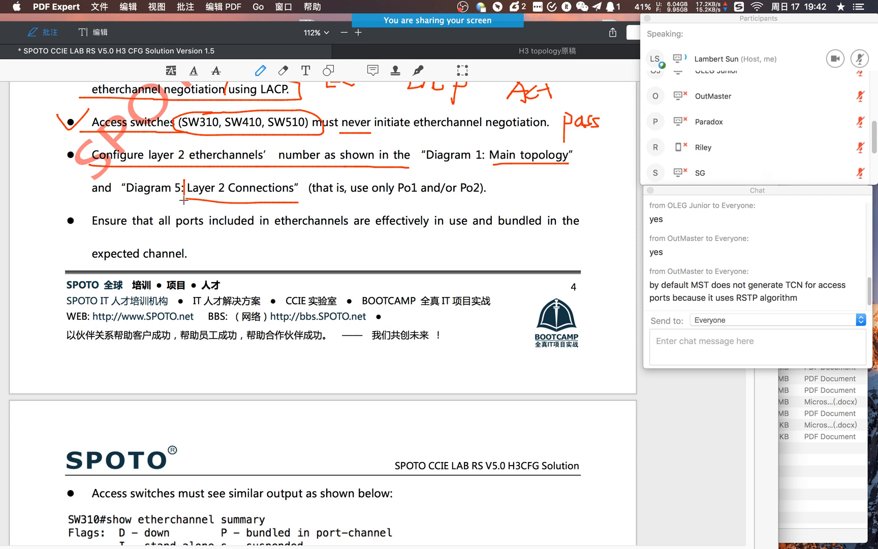
left_click_drag(192, 179, 294, 197)
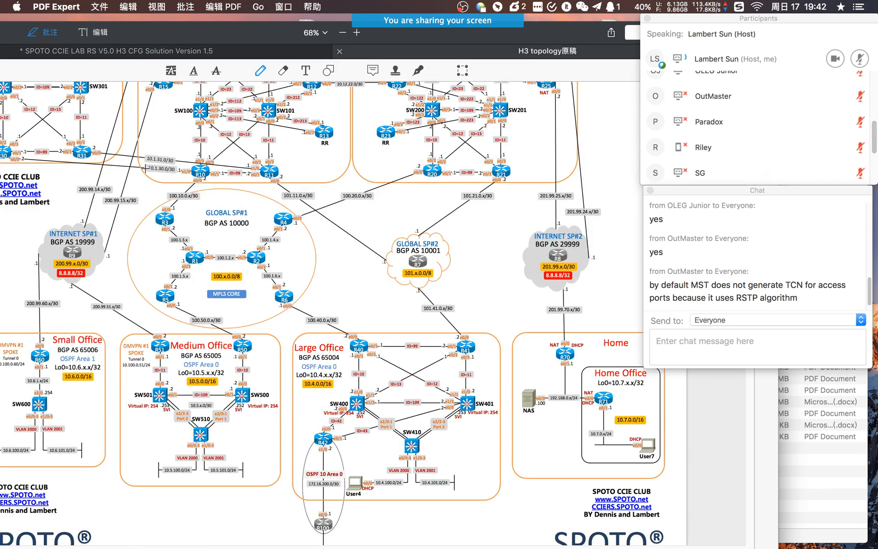
Zoom into Headquarters and circle the 'e2/0-1 Port 1' and 'e2/2-3 Port 2' link labels
left_click(356, 33)
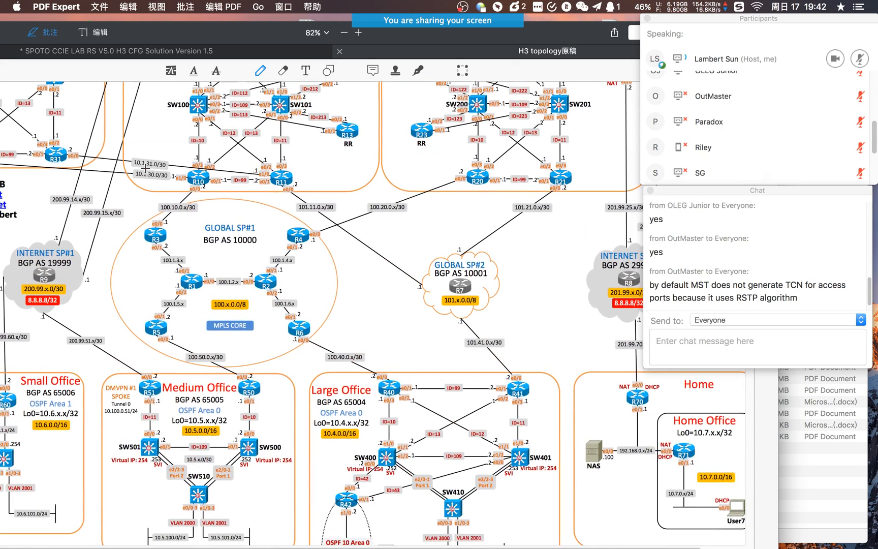
left_click(357, 33)
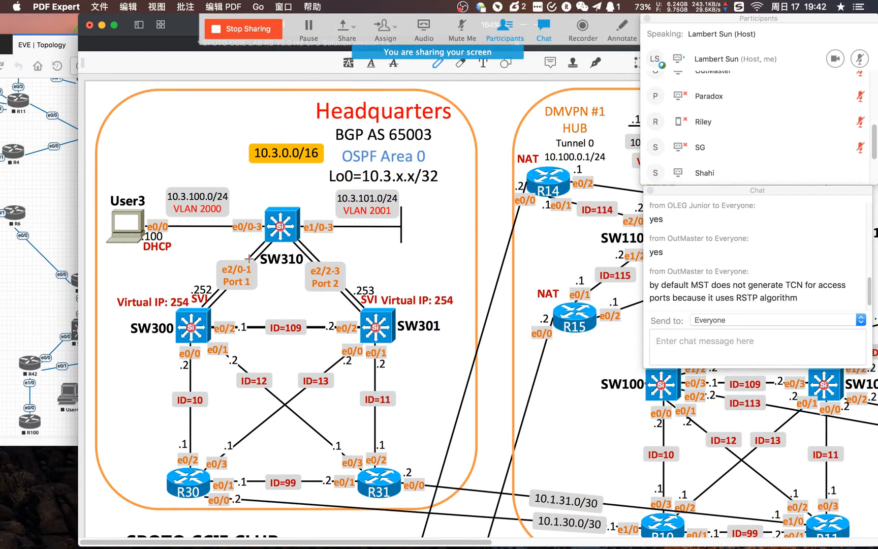
left_click_drag(219, 264, 253, 297)
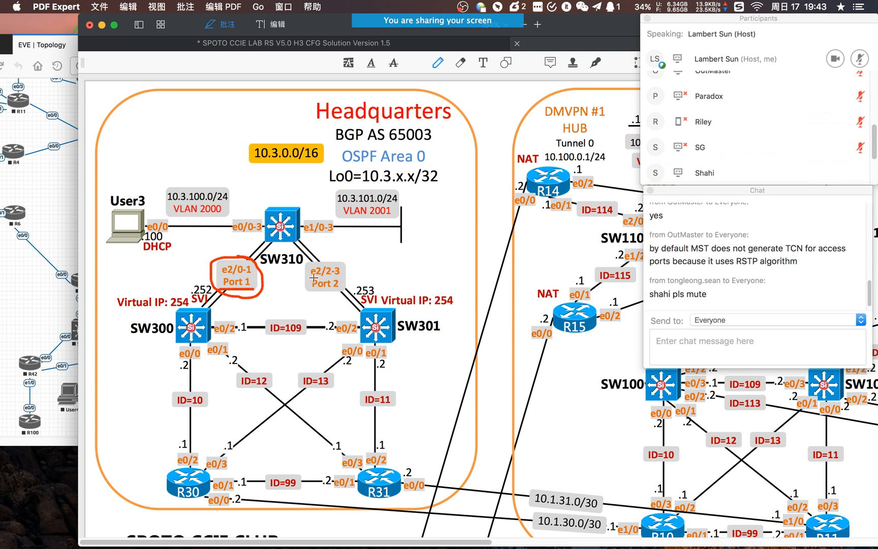
left_click_drag(308, 290, 340, 289)
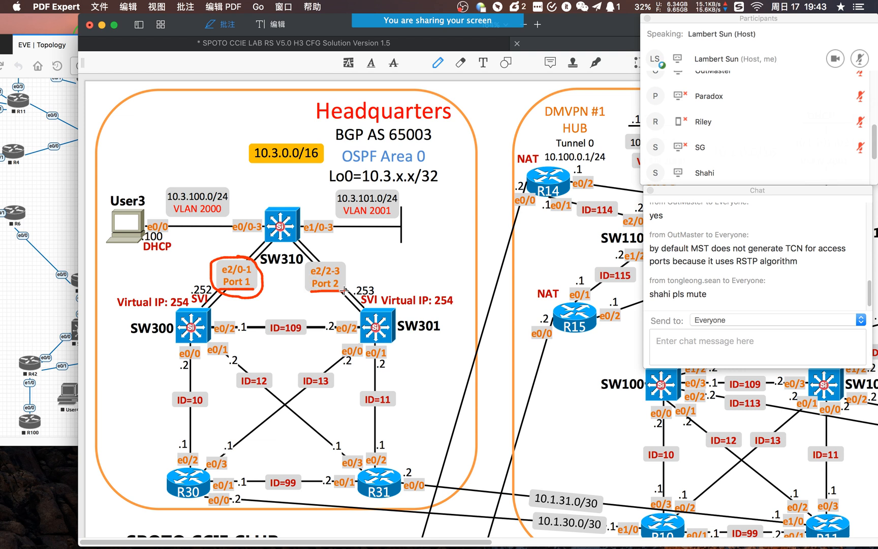
Mark SW300 with a handwritten 'LA' note for LACP
left_click(703, 173)
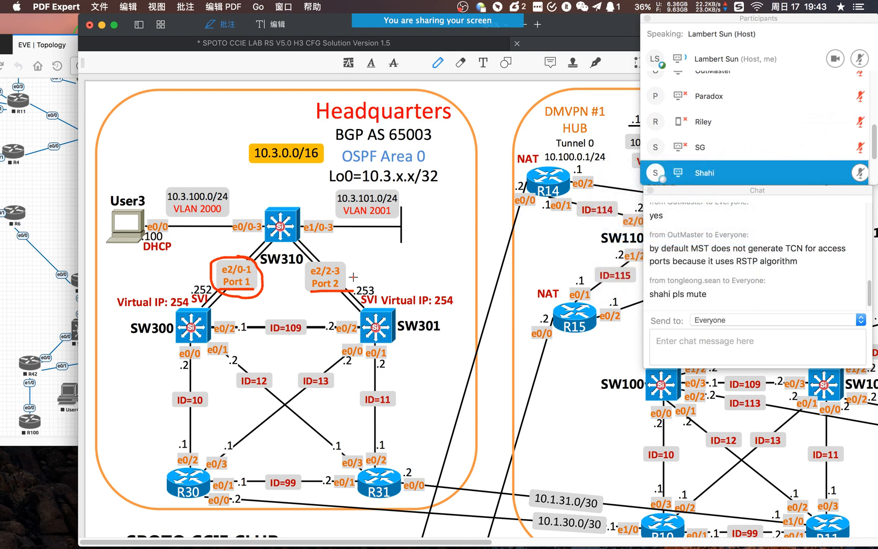
scroll("down", 3)
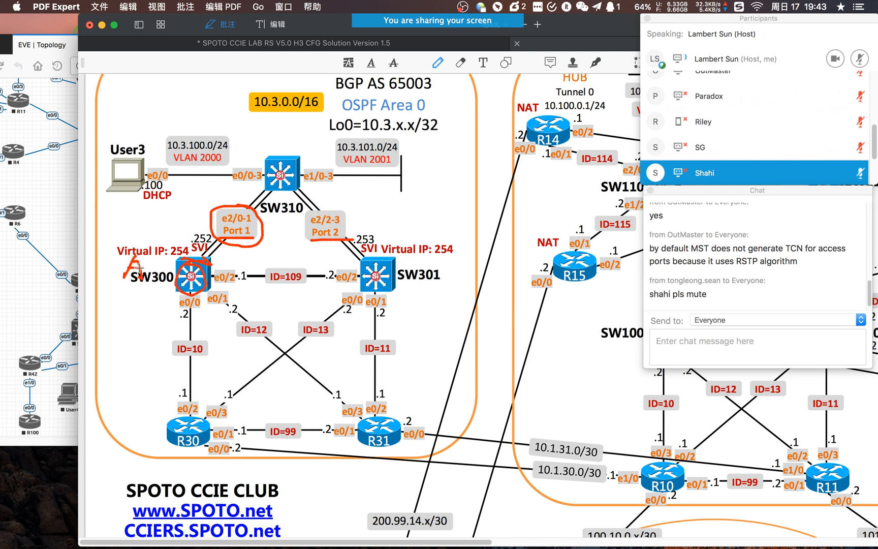
left_click_drag(112, 241, 129, 263)
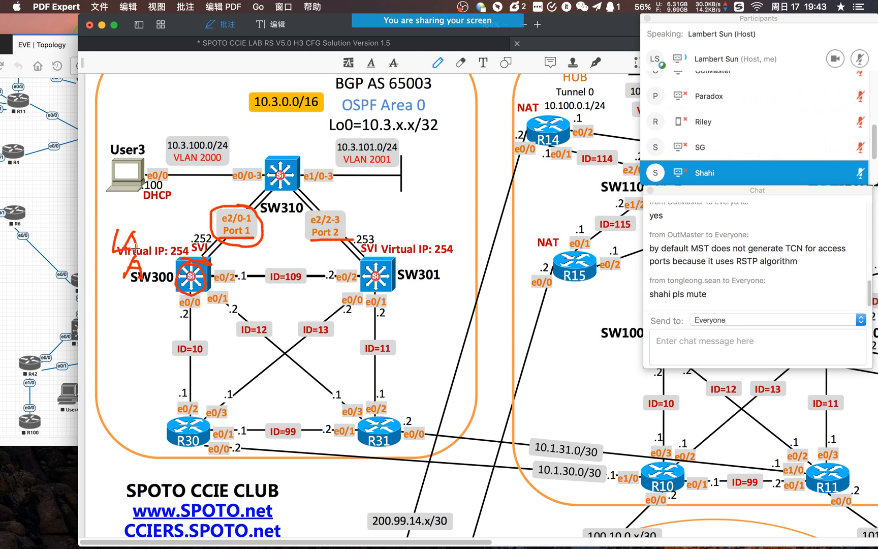